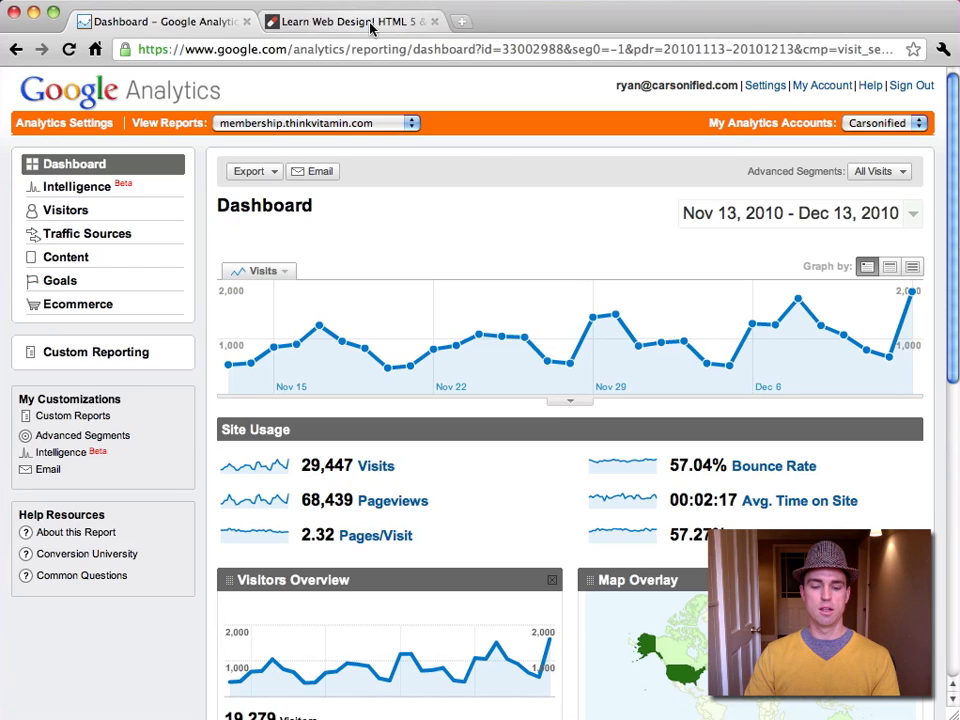
Scroll the MongoDB basic queries article and follow its 8-minute video tutorial link to the membership homepage.
{"action": "left_click", "coordinate": [350, 20]}
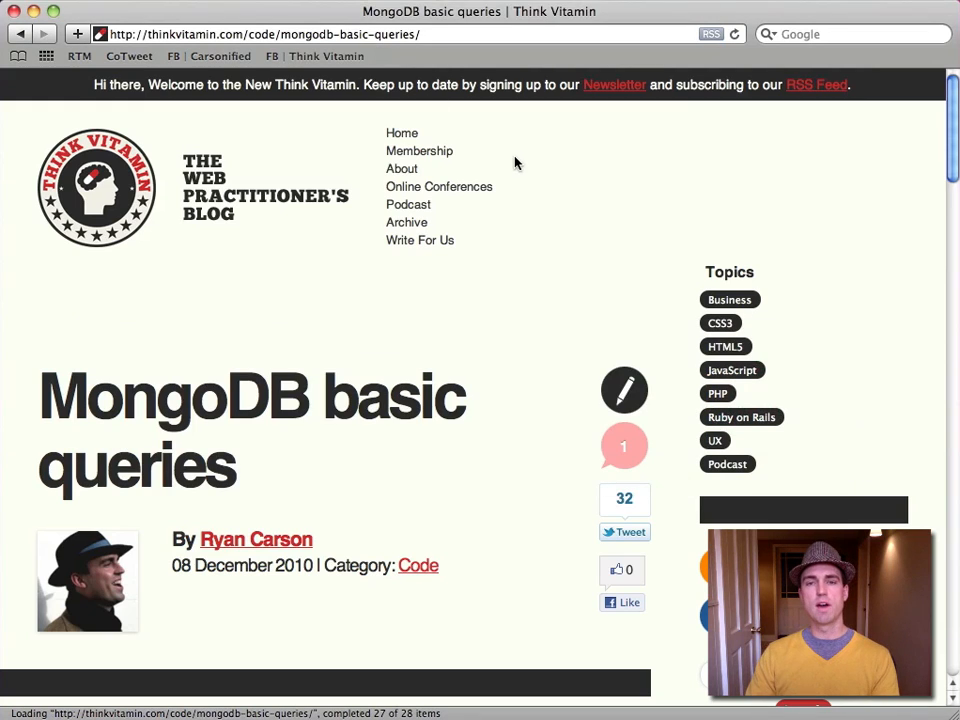
{"action": "mouse_move", "coordinate": [536, 244]}
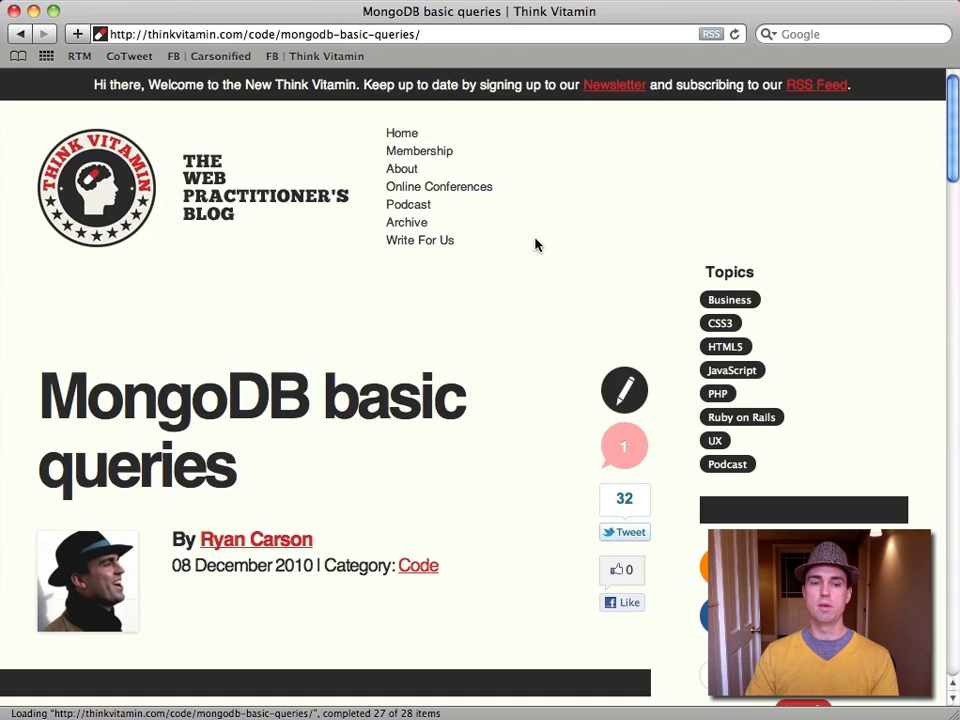
{"action": "scroll", "scroll_direction": "down", "scroll_amount": 3}
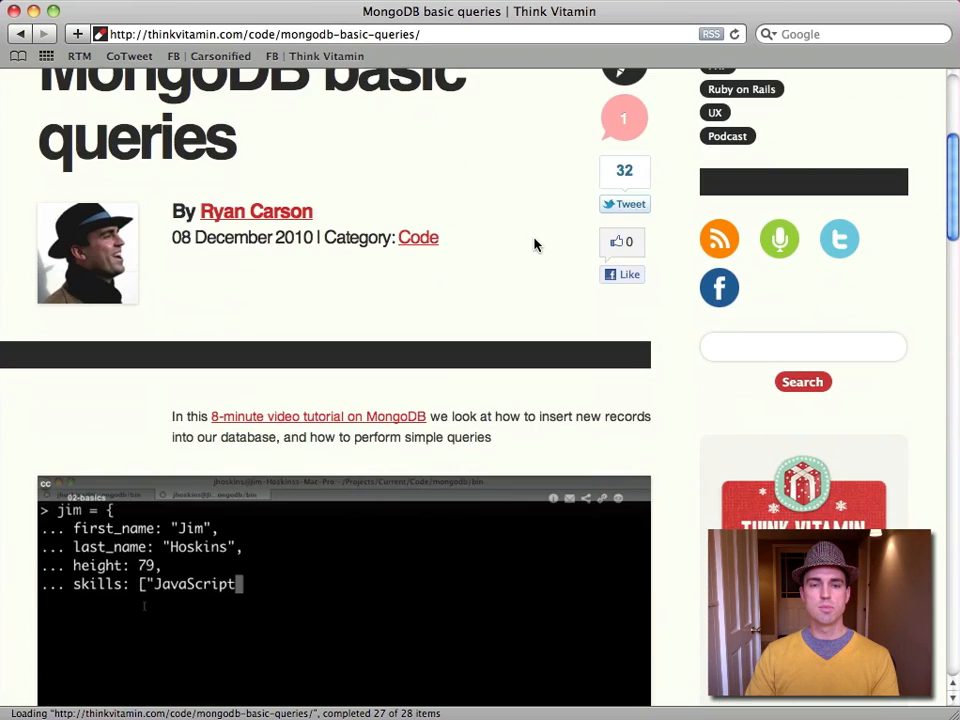
{"action": "scroll", "scroll_direction": "down", "scroll_amount": 3}
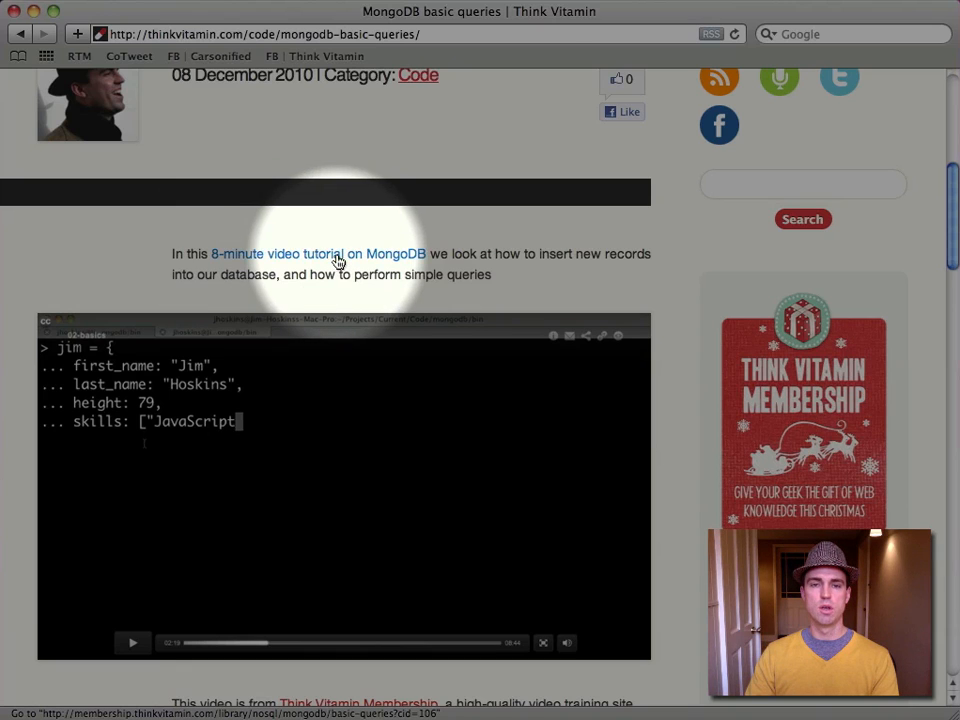
{"action": "left_click", "coordinate": [318, 252]}
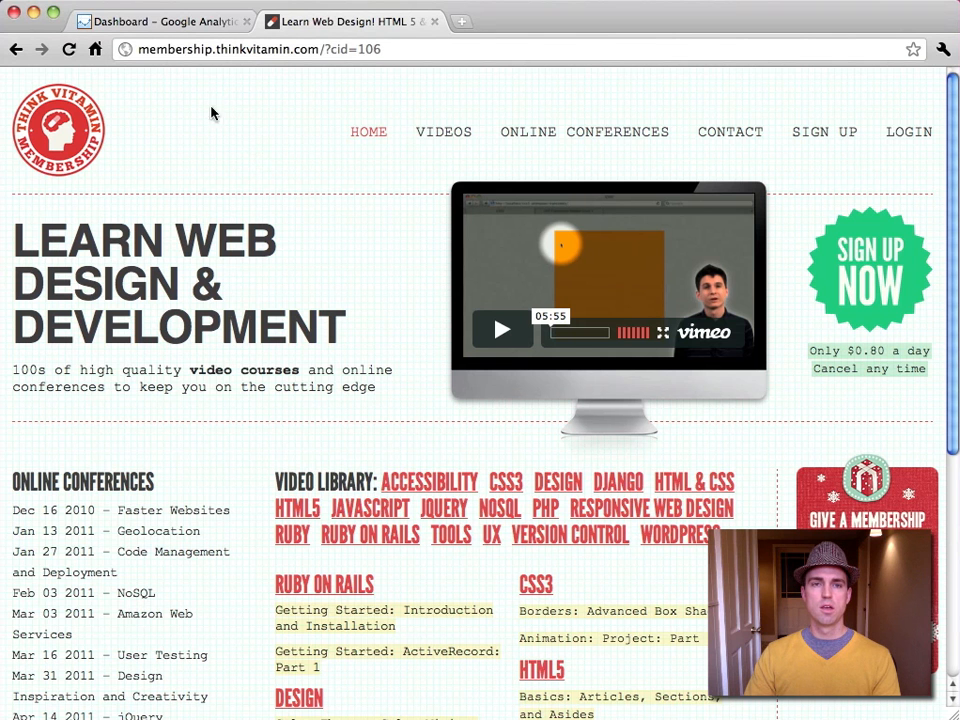
View the Manage Advanced Segments list with CID 101 and CID 103, then return to the Dashboard.
{"action": "left_click", "coordinate": [160, 20]}
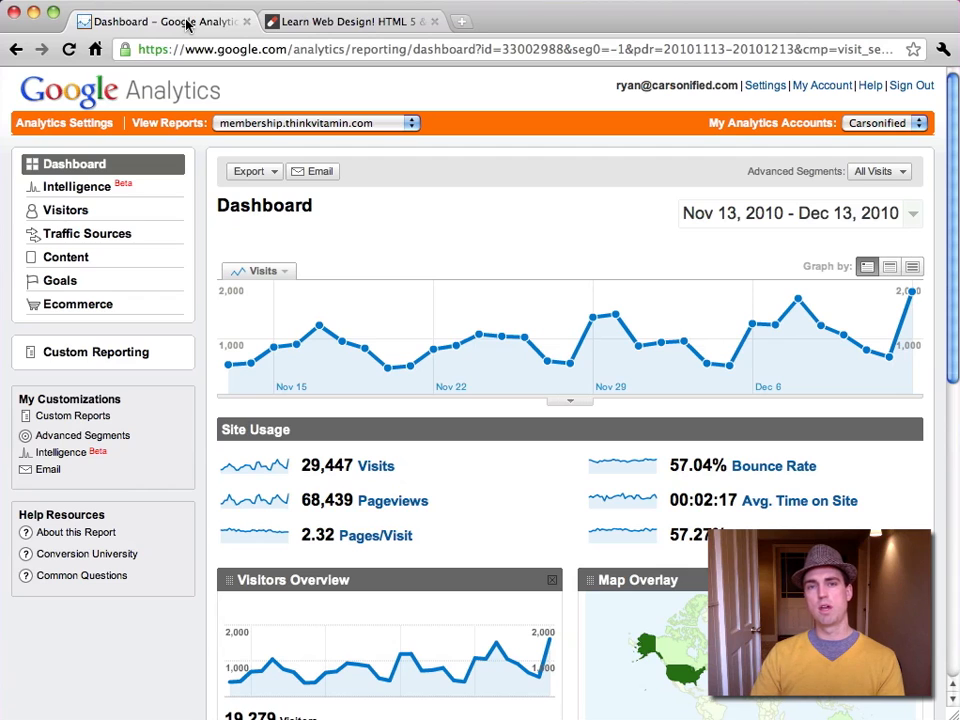
{"action": "mouse_move", "coordinate": [100, 478]}
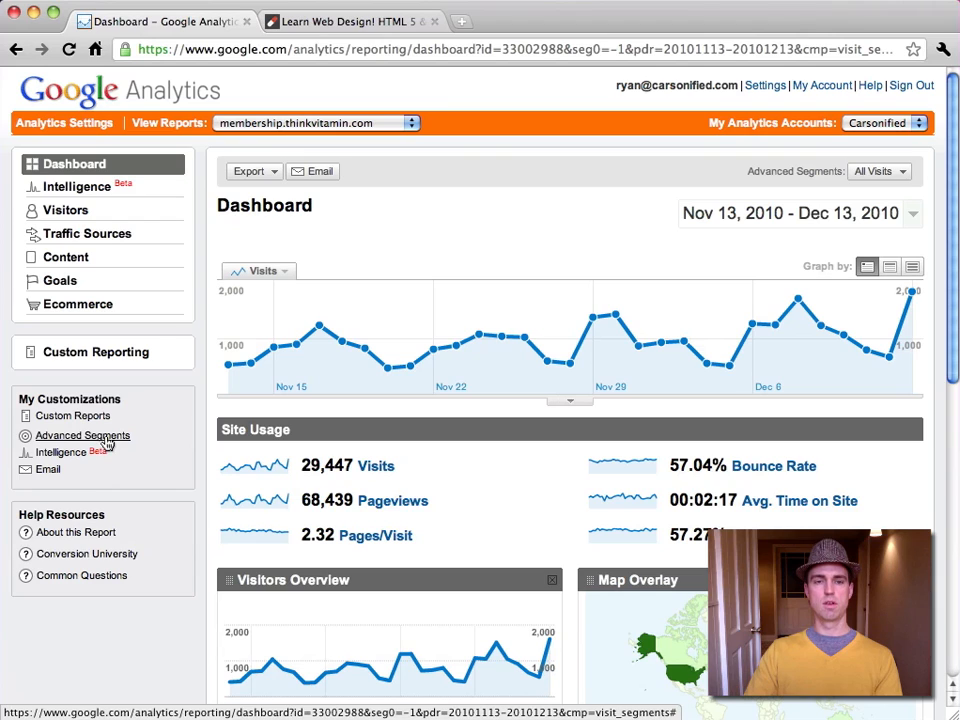
{"action": "left_click", "coordinate": [82, 436]}
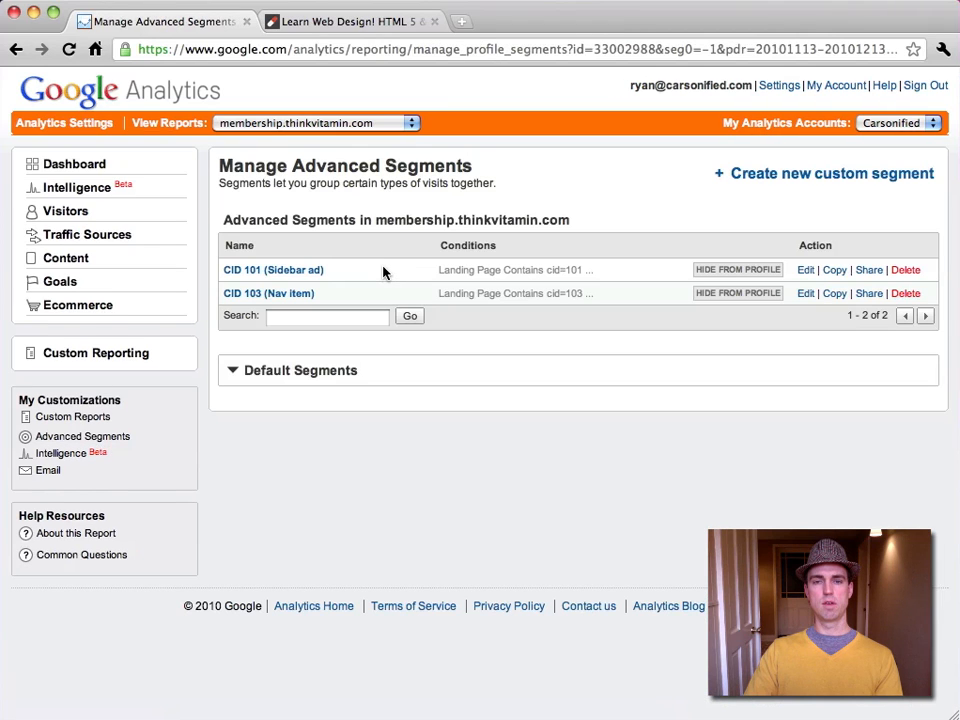
{"action": "left_click", "coordinate": [72, 164]}
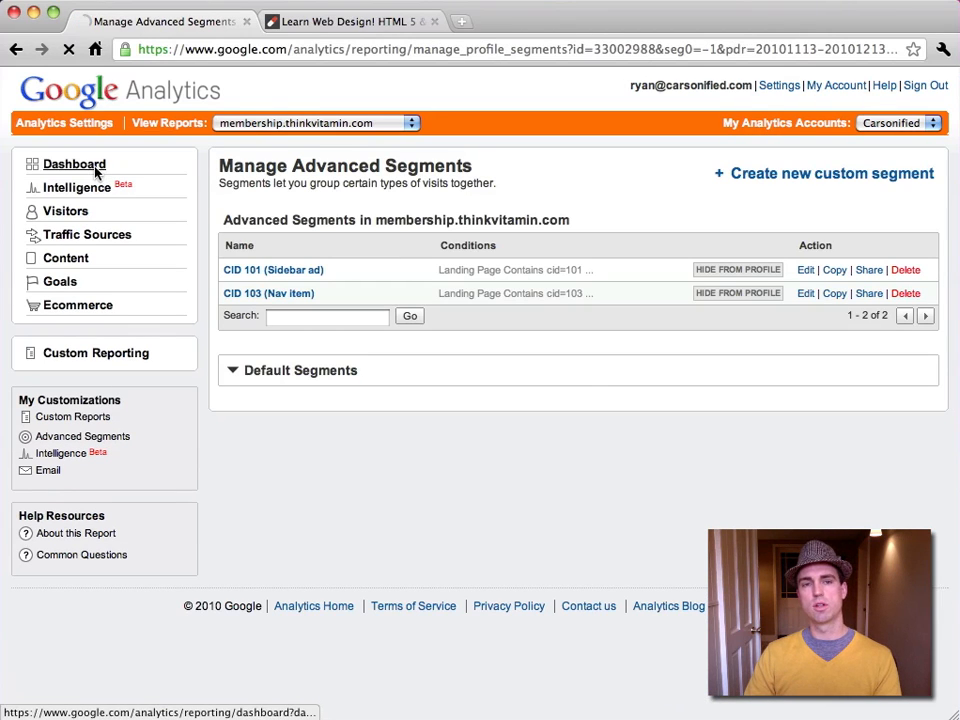
{"action": "left_click", "coordinate": [74, 164]}
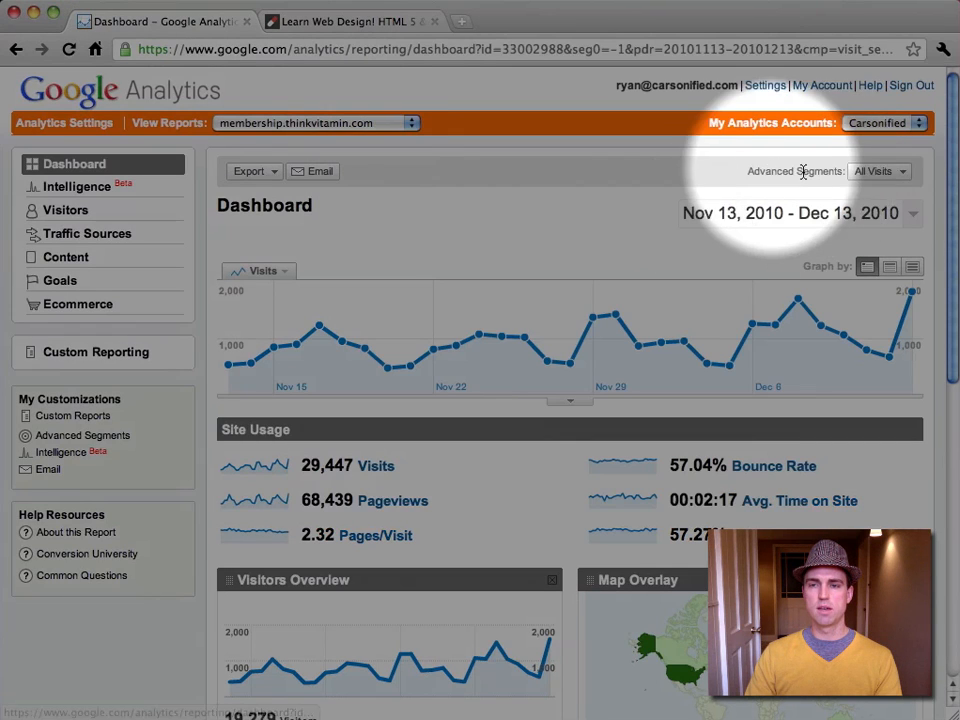
Apply the CID 101 (Sidebar ad) and CID 103 (Nav item) segments alongside All Visits on the Dashboard.
{"action": "left_click", "coordinate": [878, 172]}
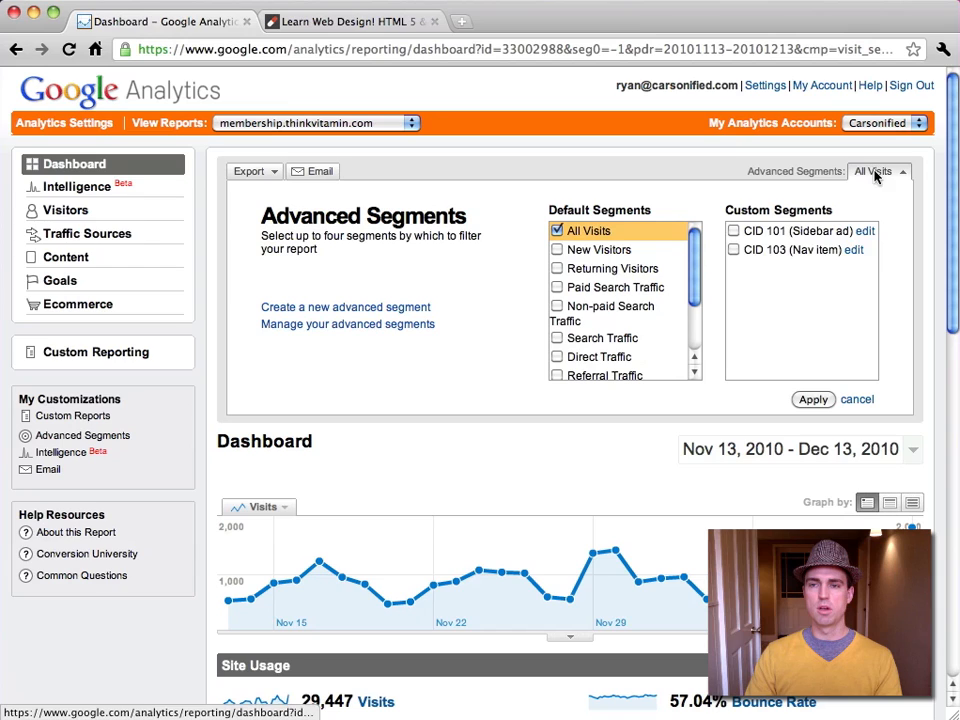
{"action": "left_click", "coordinate": [734, 248]}
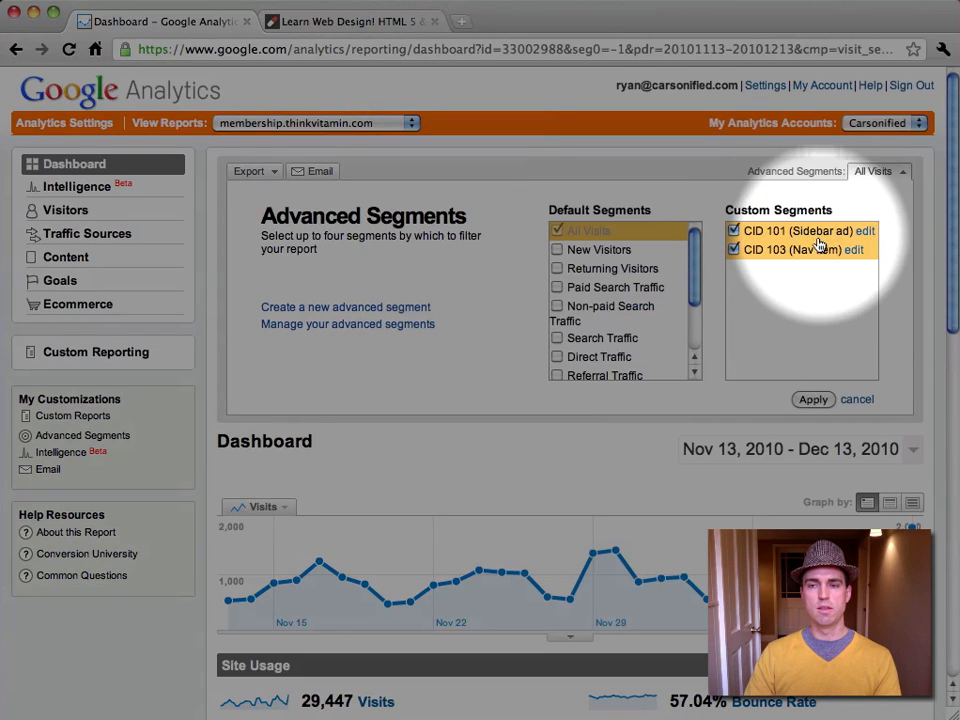
{"action": "mouse_move", "coordinate": [818, 256]}
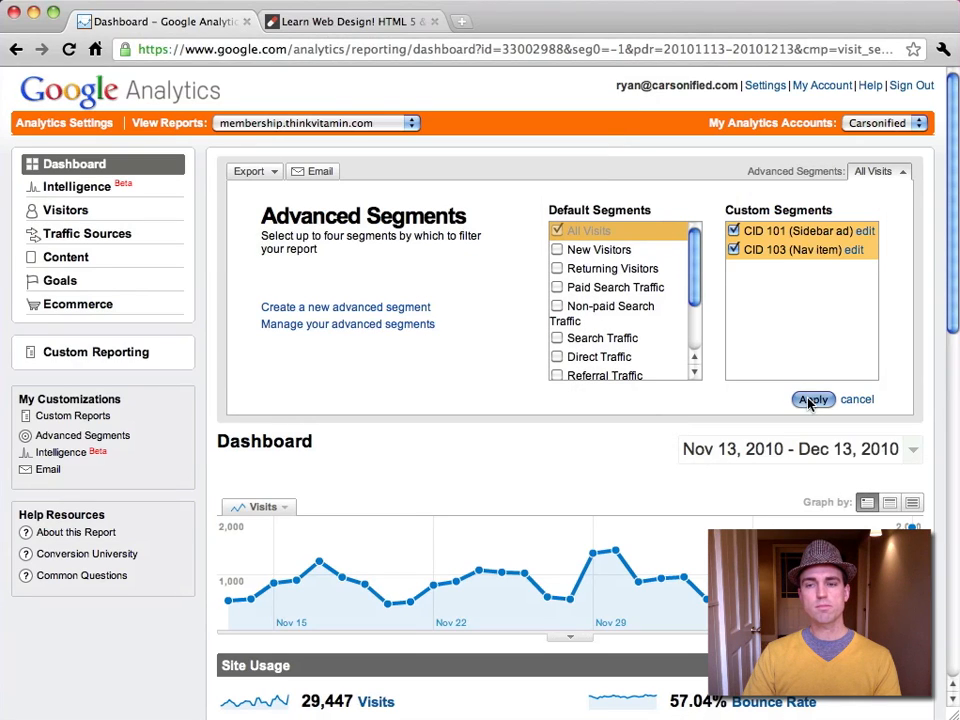
{"action": "left_click", "coordinate": [812, 400]}
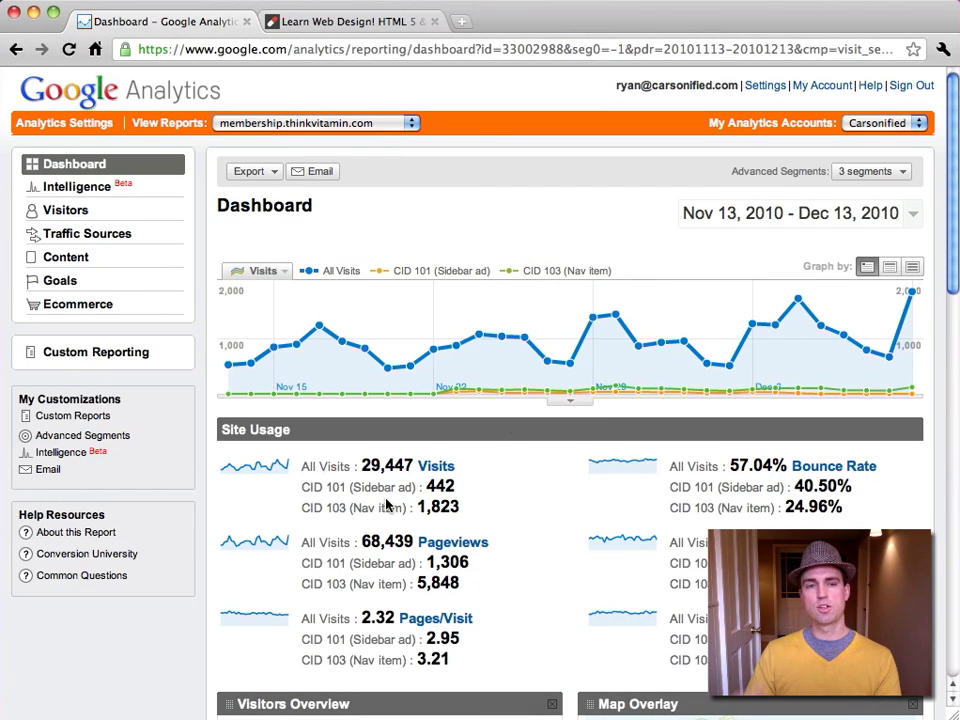
{"action": "mouse_move", "coordinate": [130, 320]}
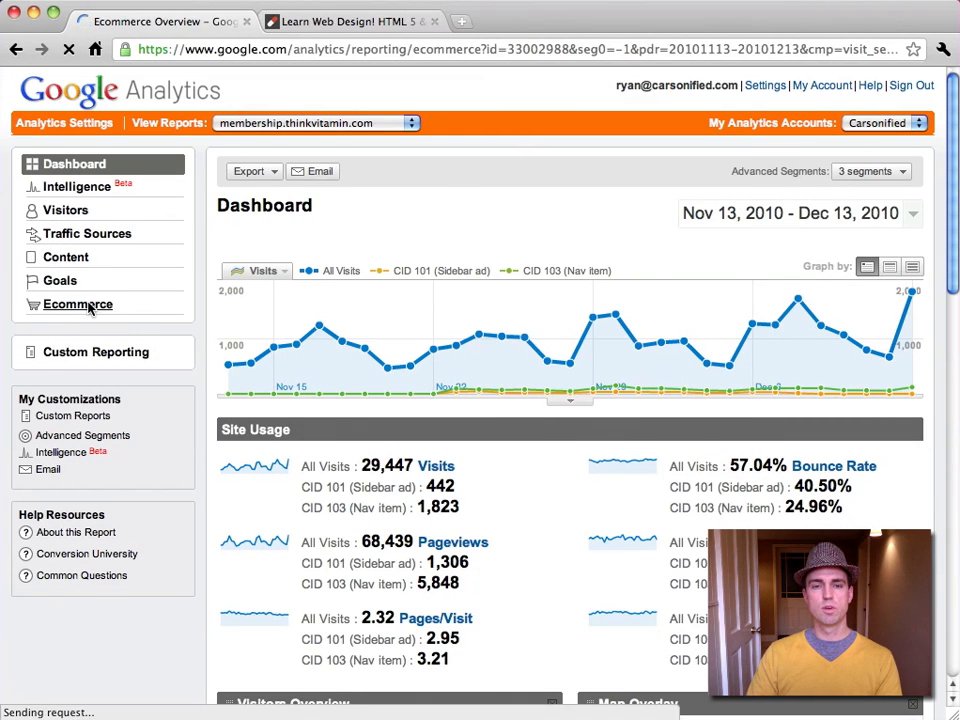
Bring up the Ecommerce Overview comparing conversion rate, transactions and order value per segment.
{"action": "left_click", "coordinate": [78, 304]}
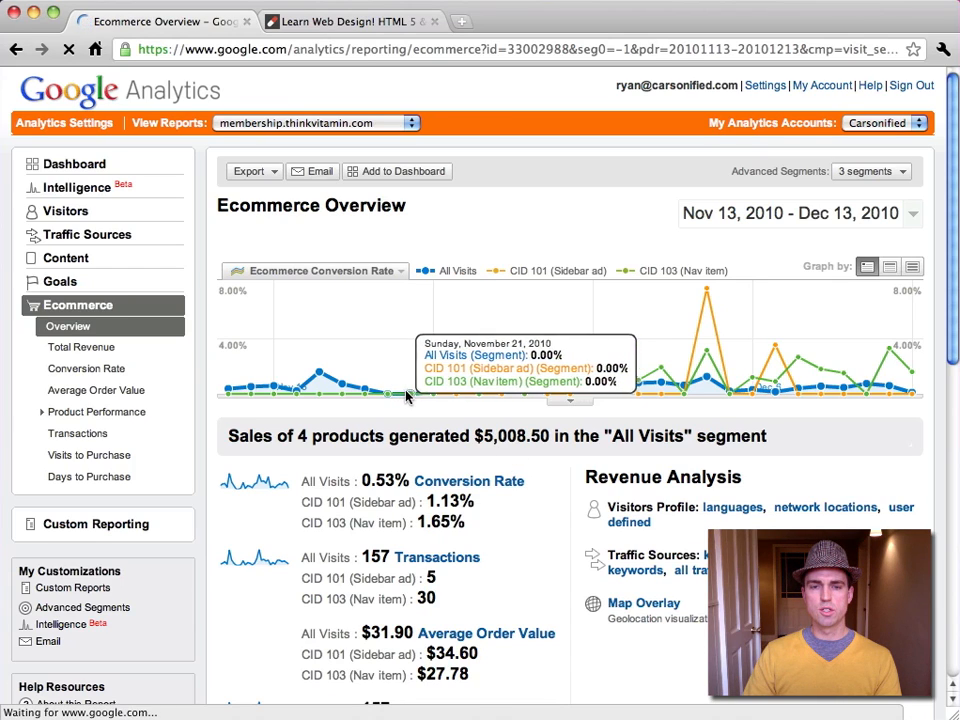
{"action": "mouse_move", "coordinate": [456, 388]}
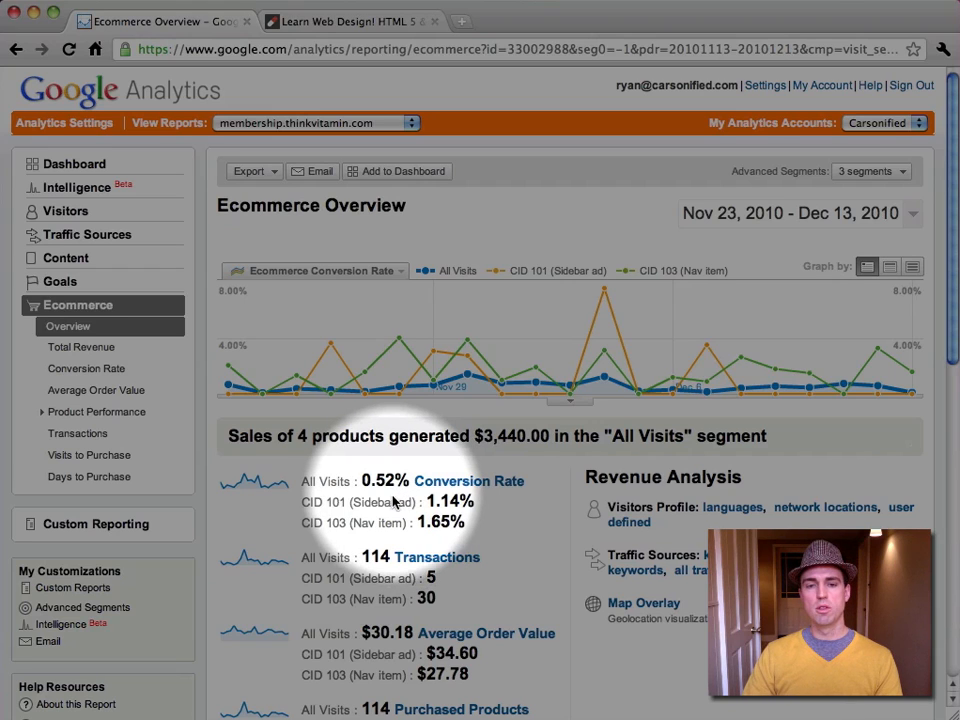
{"action": "mouse_move", "coordinate": [452, 532]}
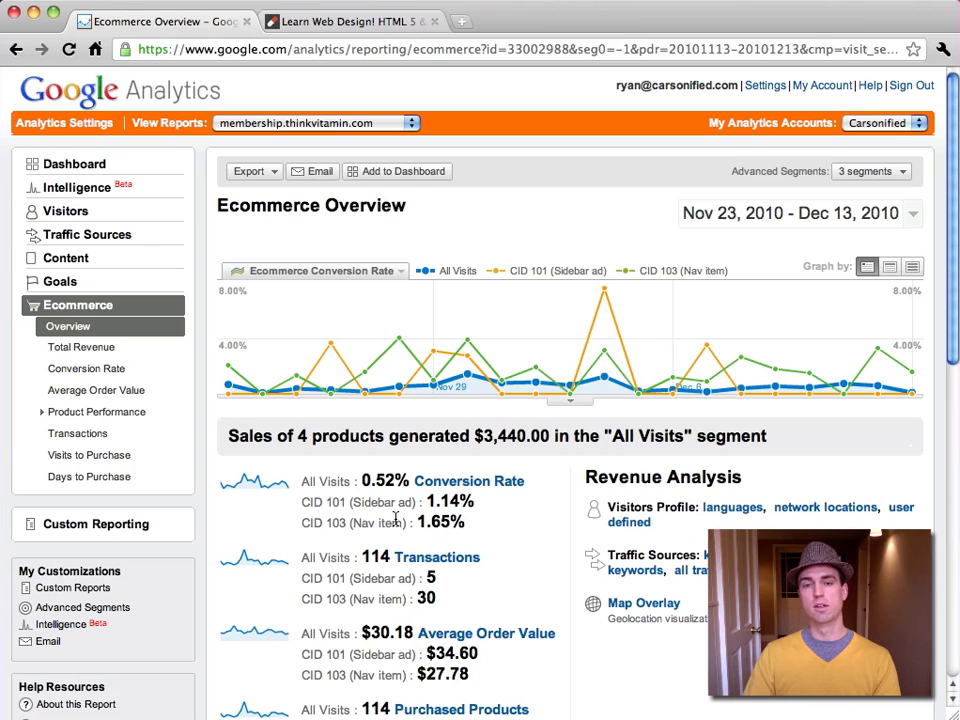
{"action": "mouse_move", "coordinate": [356, 412]}
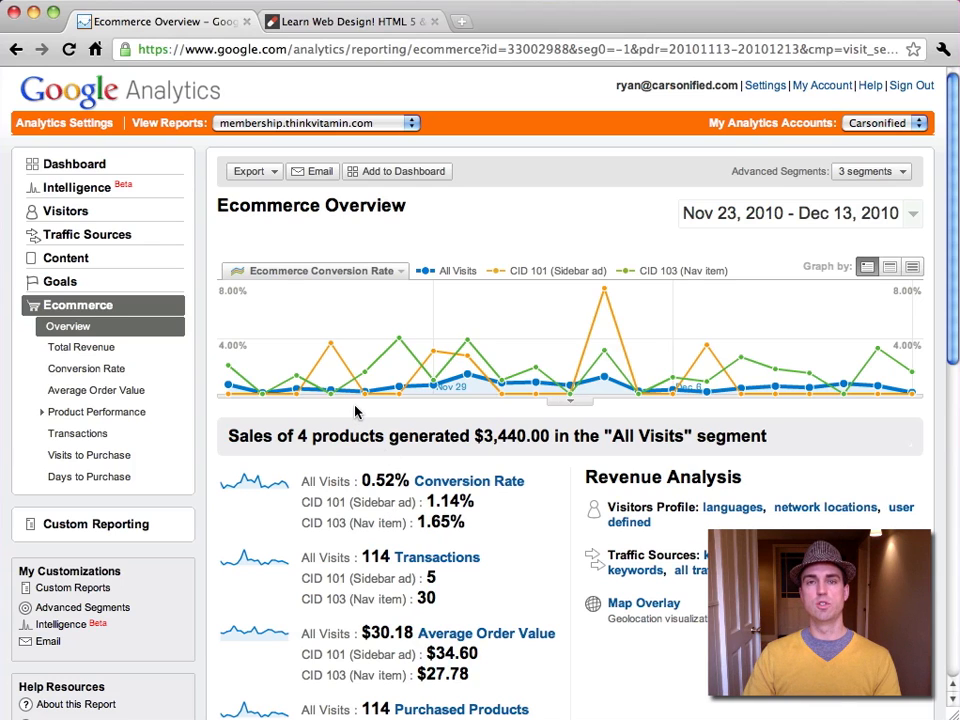
{"action": "mouse_move", "coordinate": [664, 358]}
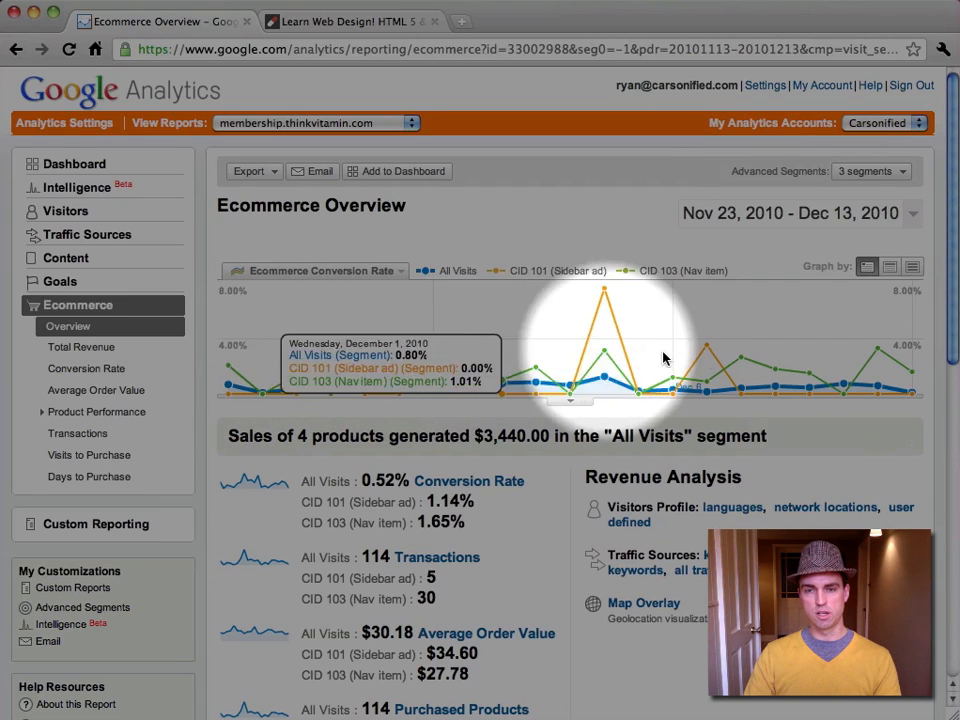
{"action": "mouse_move", "coordinate": [604, 348]}
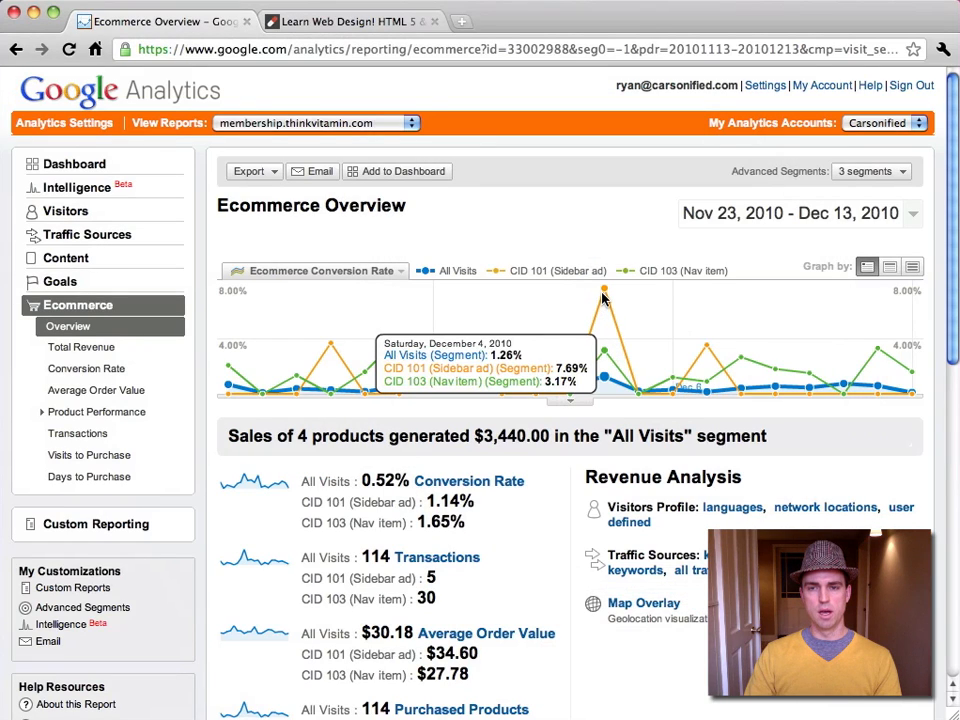
{"action": "mouse_move", "coordinate": [704, 360]}
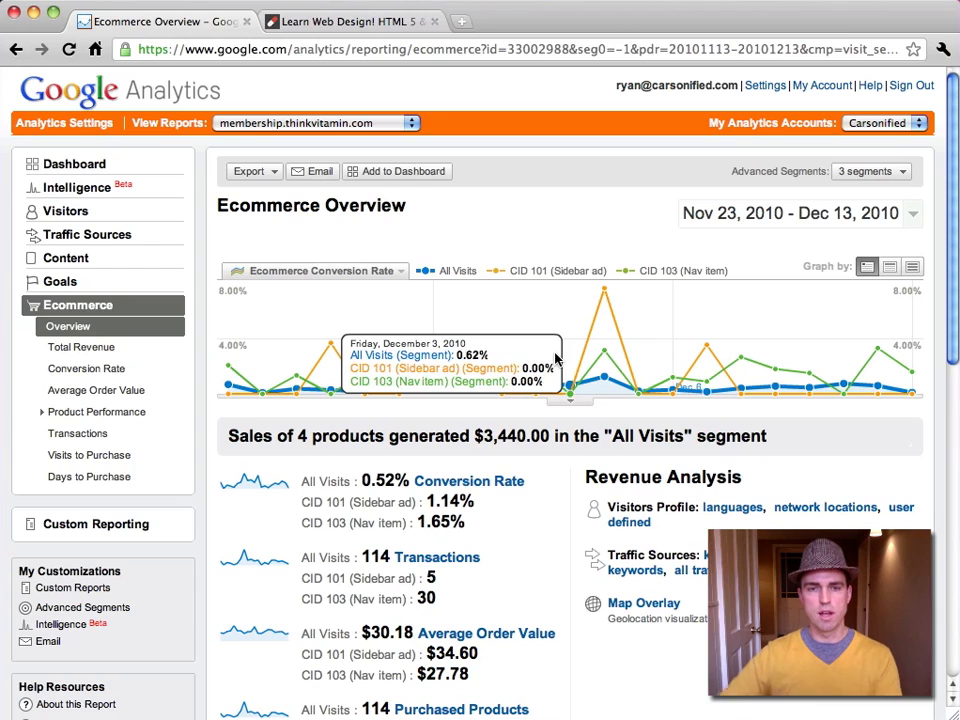
{"action": "mouse_move", "coordinate": [604, 300]}
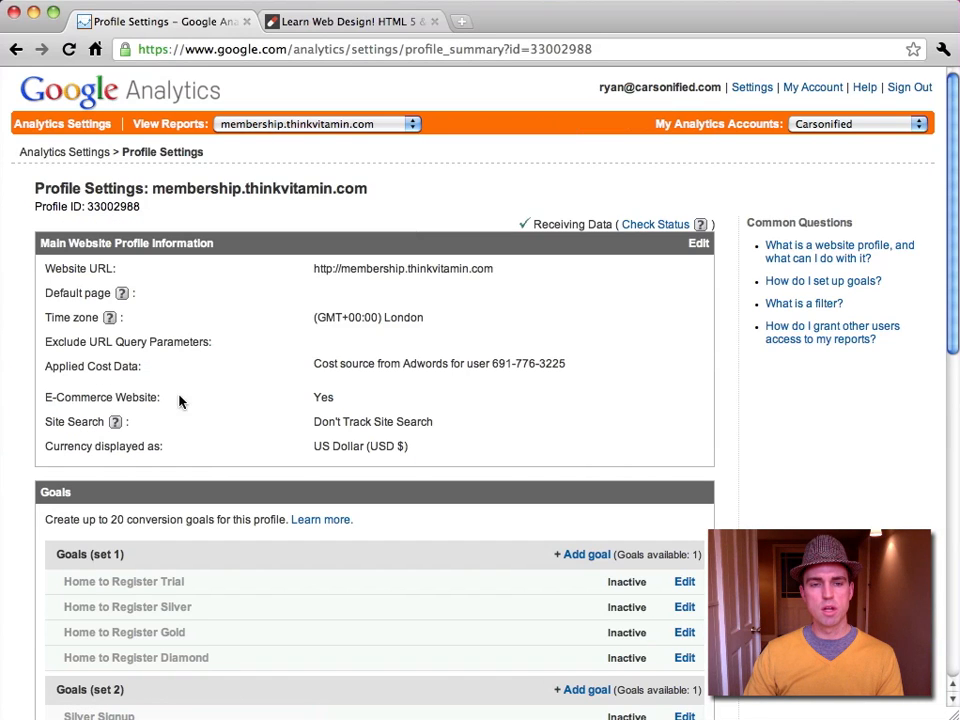
Confirm E-Commerce Website is Yes for membership.thinkvitamin.com and go to its reports.
{"action": "double_click", "coordinate": [324, 396]}
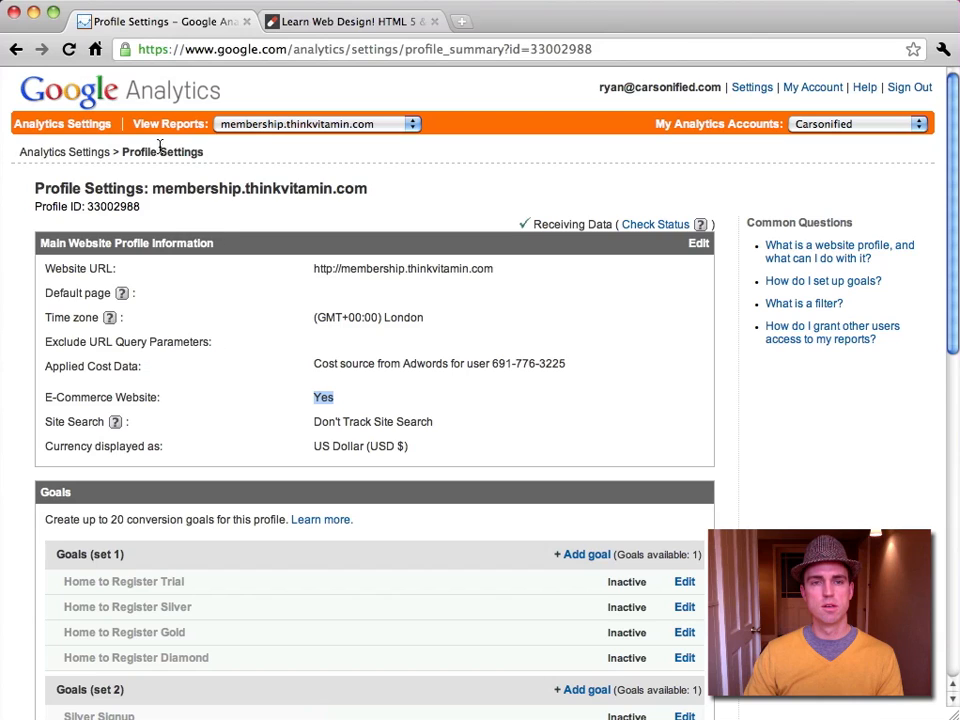
{"action": "mouse_move", "coordinate": [168, 124]}
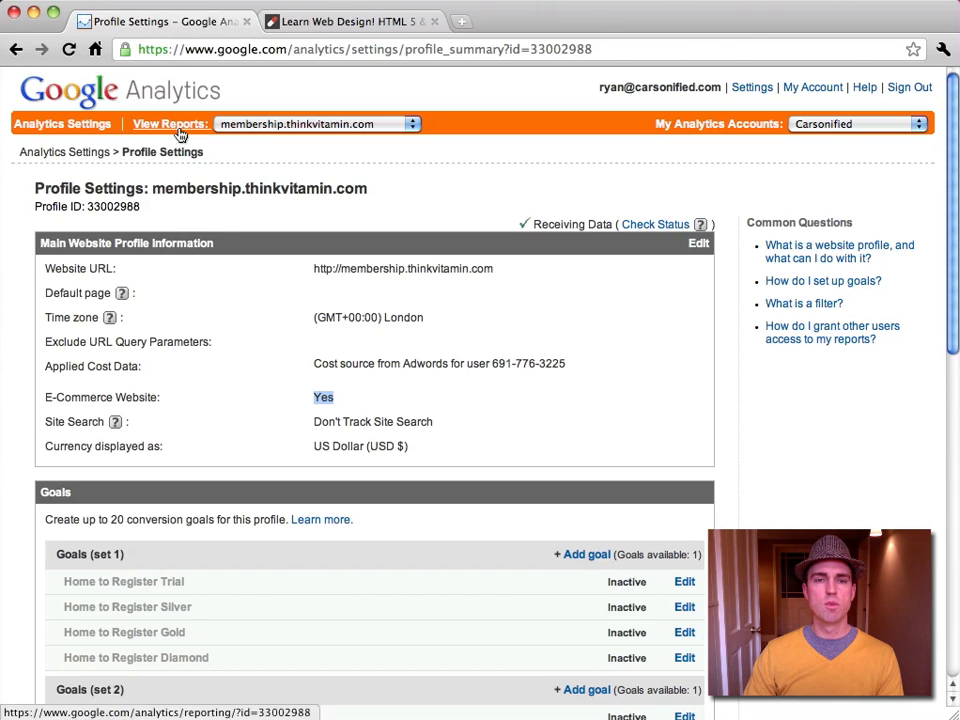
{"action": "left_click", "coordinate": [168, 124]}
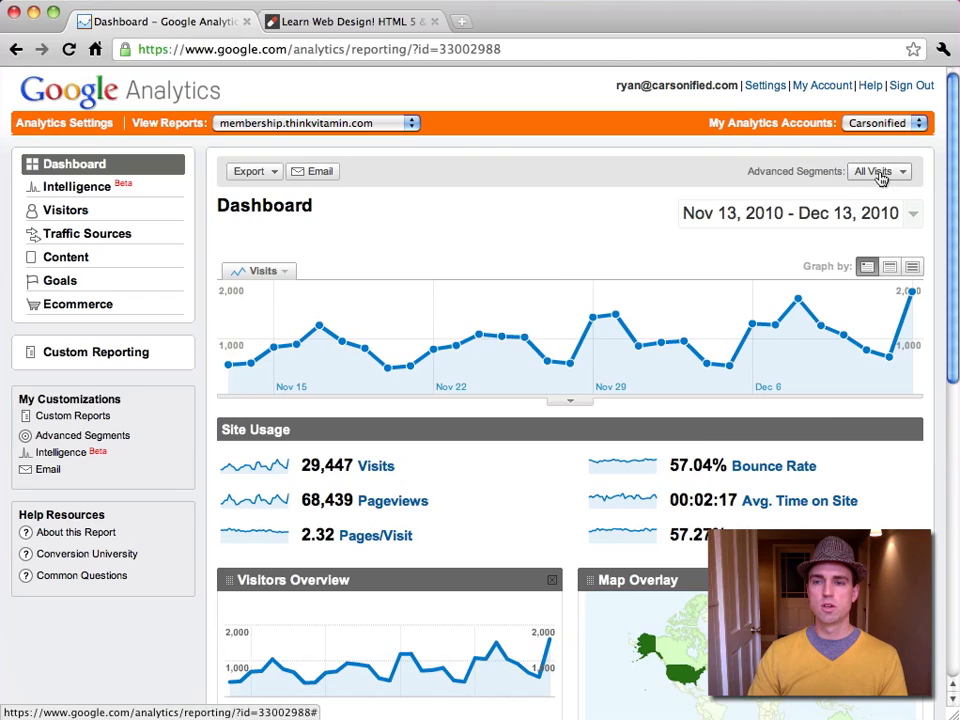
Apply All Visits, CID 101 and CID 103 segments for the 11/23/2010–12/13/2010 date range.
{"action": "left_click", "coordinate": [878, 172]}
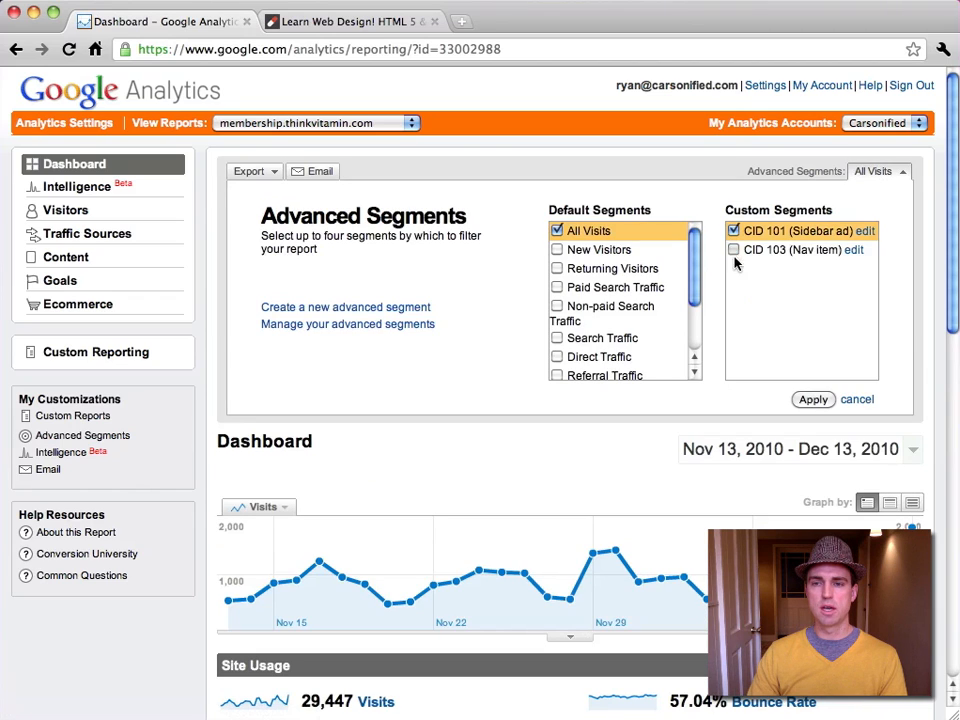
{"action": "left_click", "coordinate": [812, 400]}
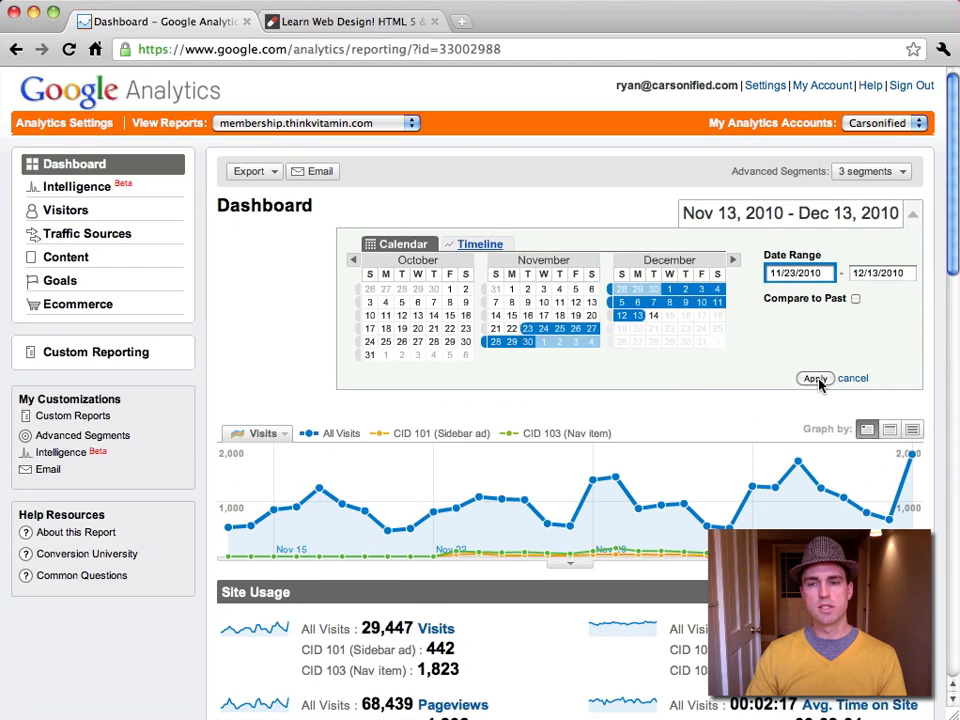
{"action": "left_click", "coordinate": [814, 378]}
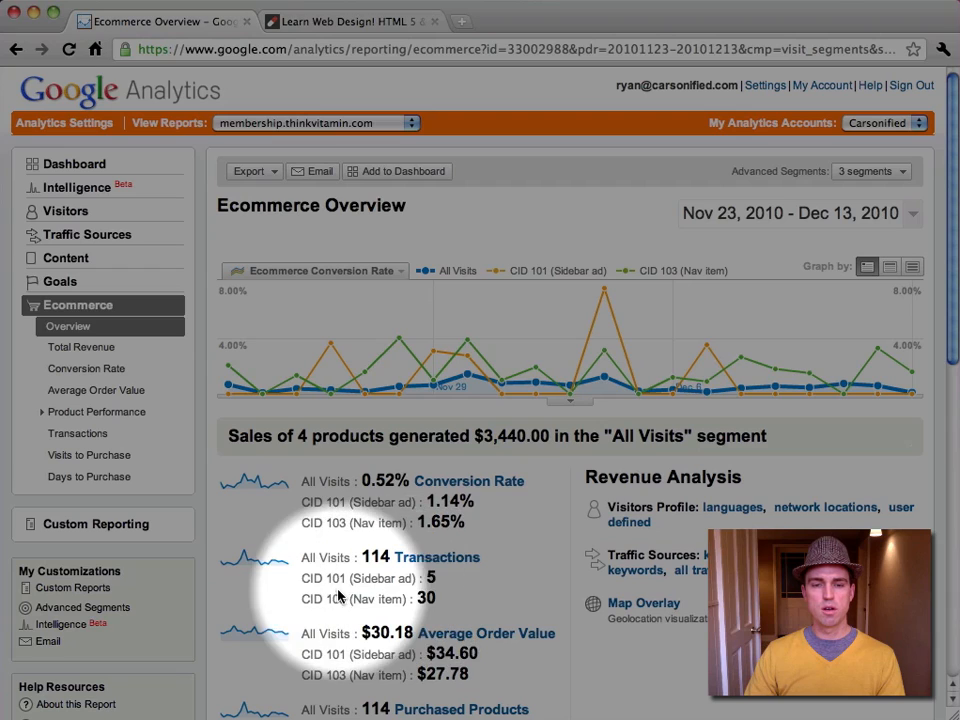
{"action": "mouse_move", "coordinate": [372, 588]}
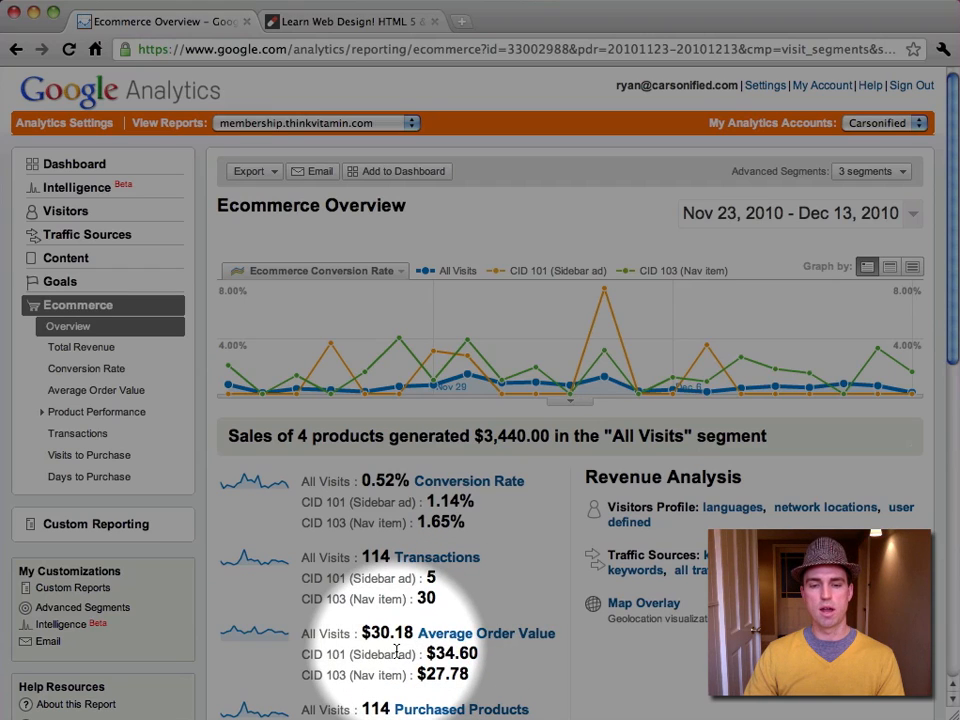
Look down the Ecommerce Overview at per-segment transactions and average order value.
{"action": "scroll", "scroll_direction": "down", "scroll_amount": 3}
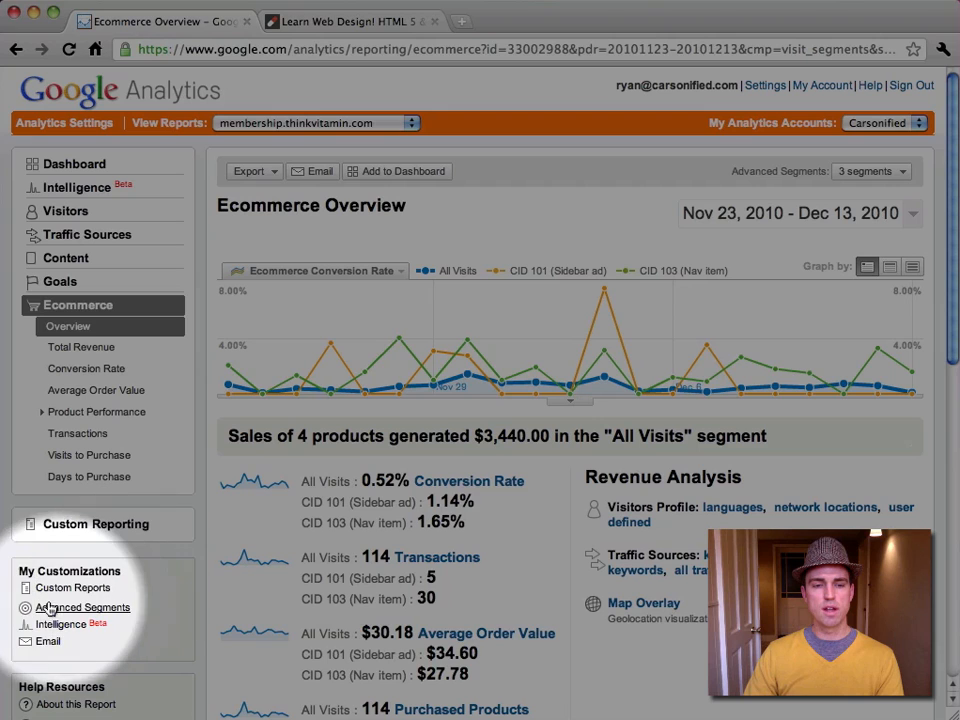
Go to Manage Advanced Segments under My Customizations.
{"action": "left_click", "coordinate": [82, 608]}
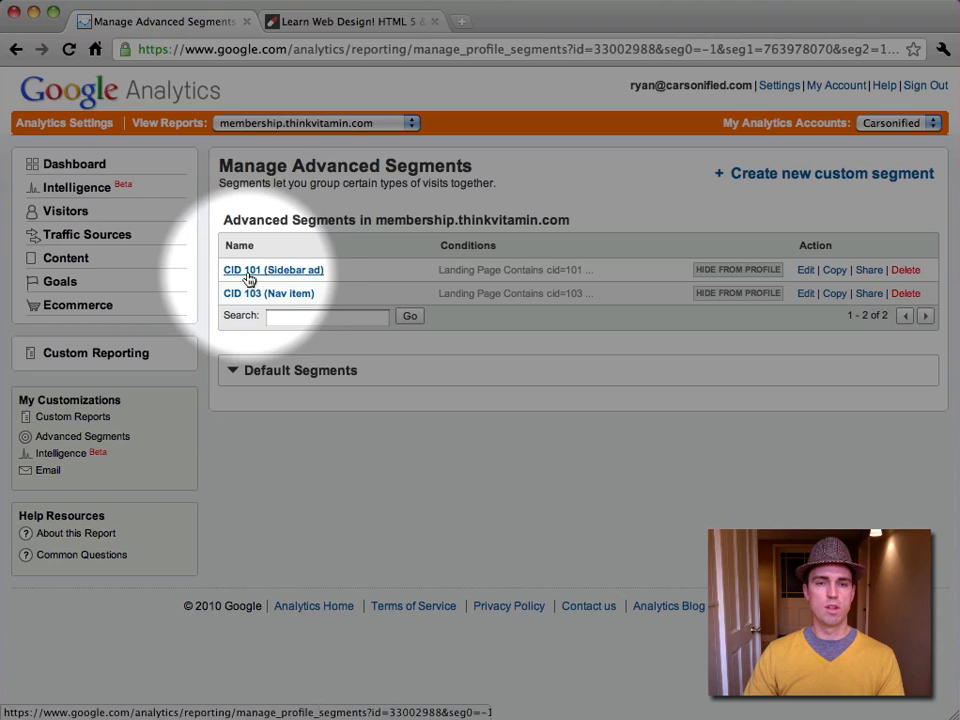
{"action": "mouse_move", "coordinate": [304, 276]}
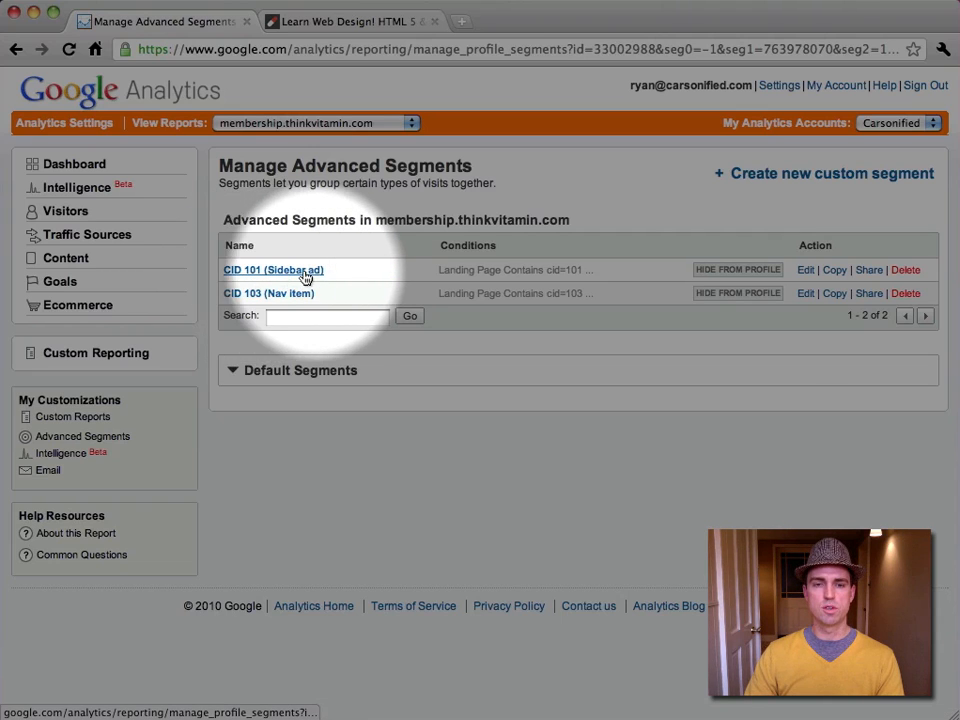
{"action": "mouse_move", "coordinate": [284, 300]}
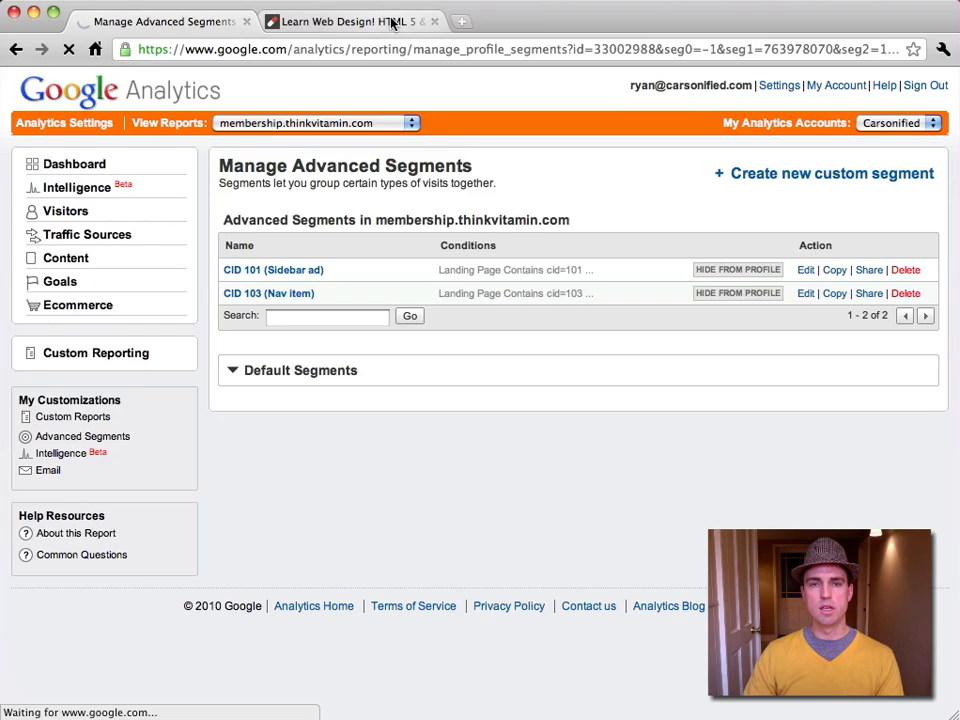
{"action": "mouse_move", "coordinate": [340, 20]}
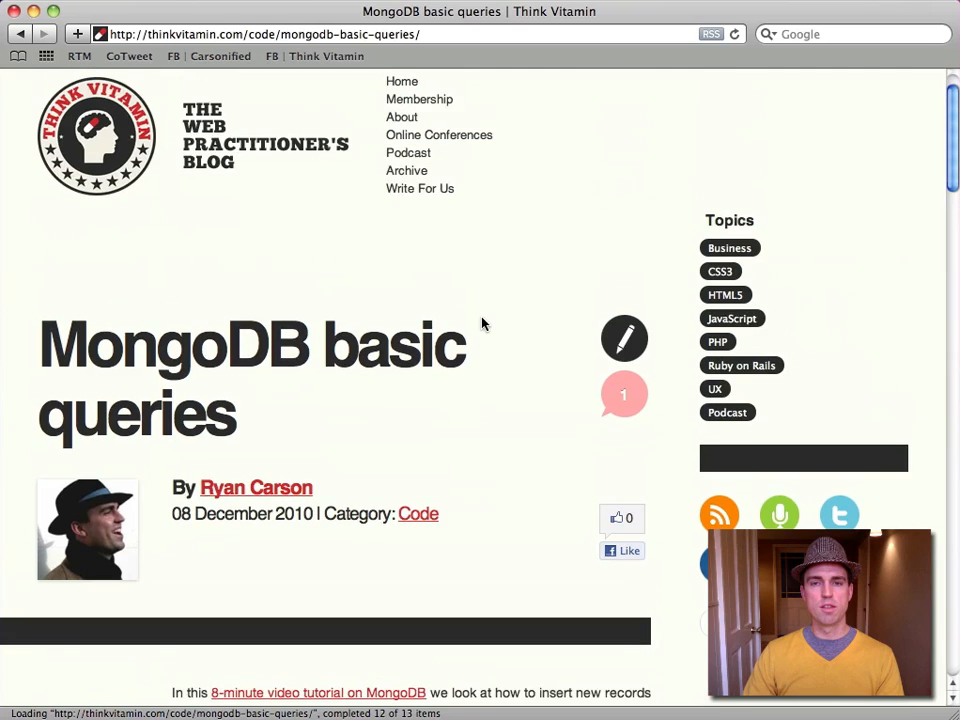
Scroll down the MongoDB basic queries article.
{"action": "scroll", "scroll_direction": "down", "scroll_amount": 3}
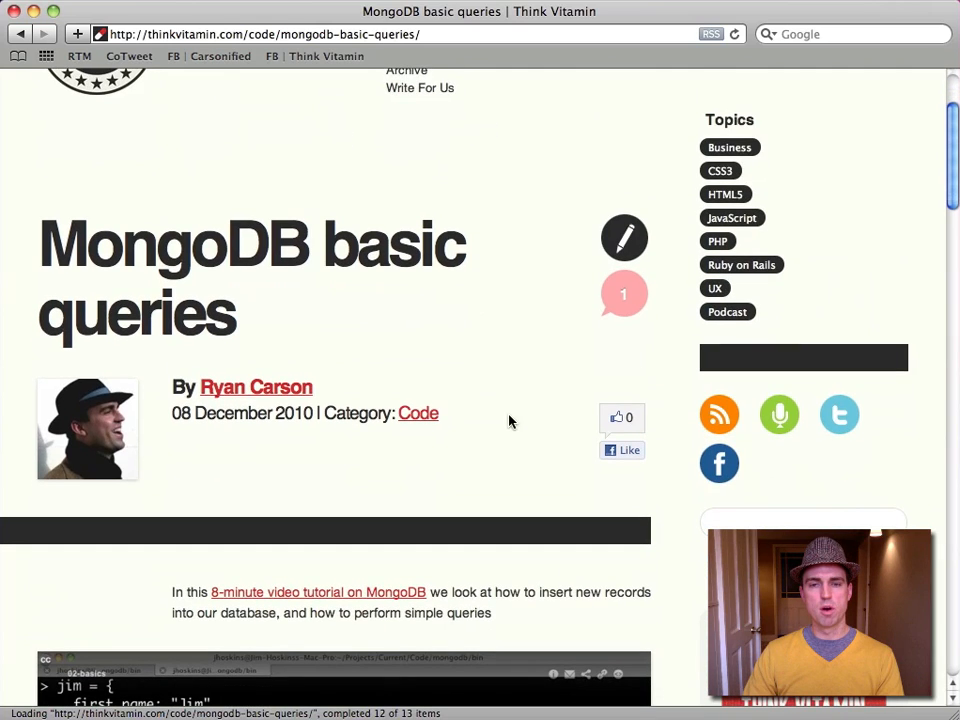
{"action": "scroll", "scroll_direction": "down", "scroll_amount": 3}
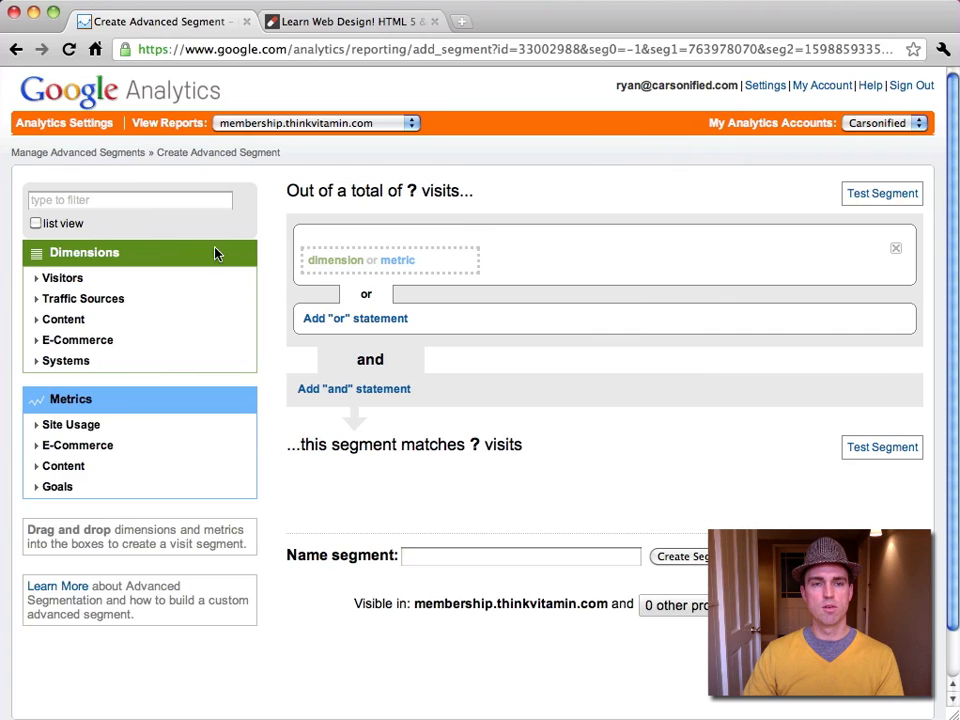
Filter for 'land', add Landing Page as the condition and set it to Contains cid=106.
{"action": "type", "text": "land"}
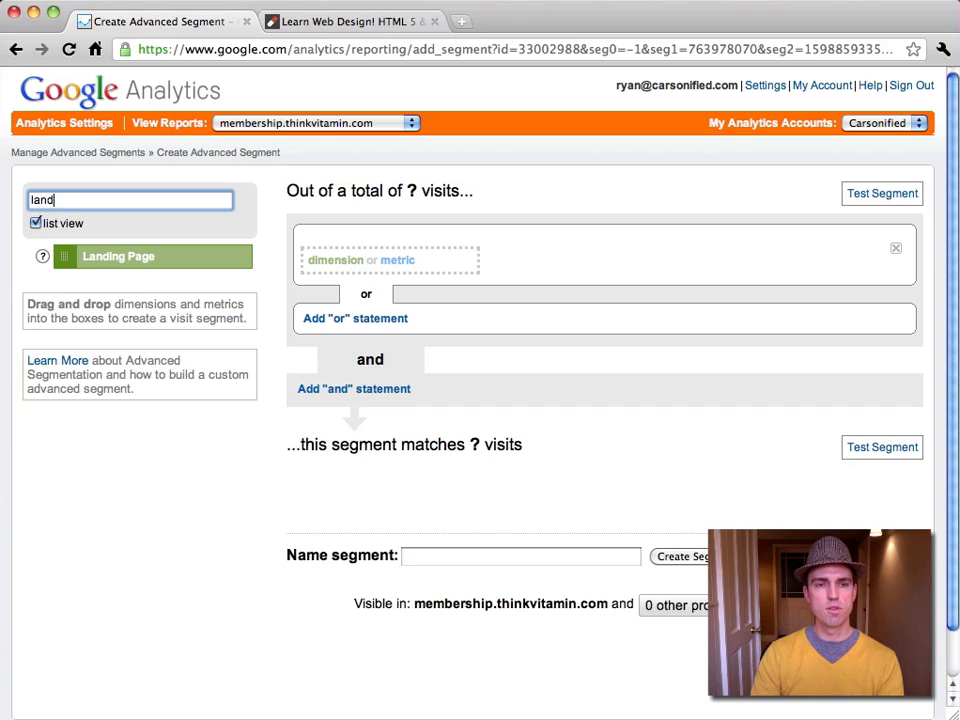
{"action": "left_click_drag", "start_coordinate": [118, 256], "coordinate": [300, 260]}
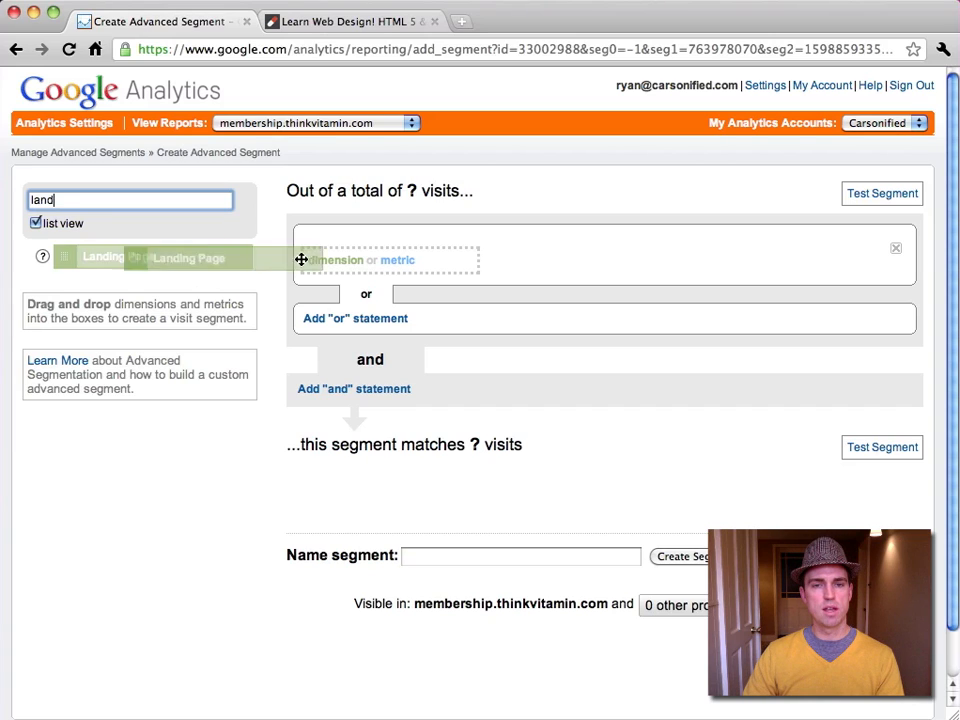
{"action": "left_click_drag", "start_coordinate": [100, 256], "coordinate": [388, 258]}
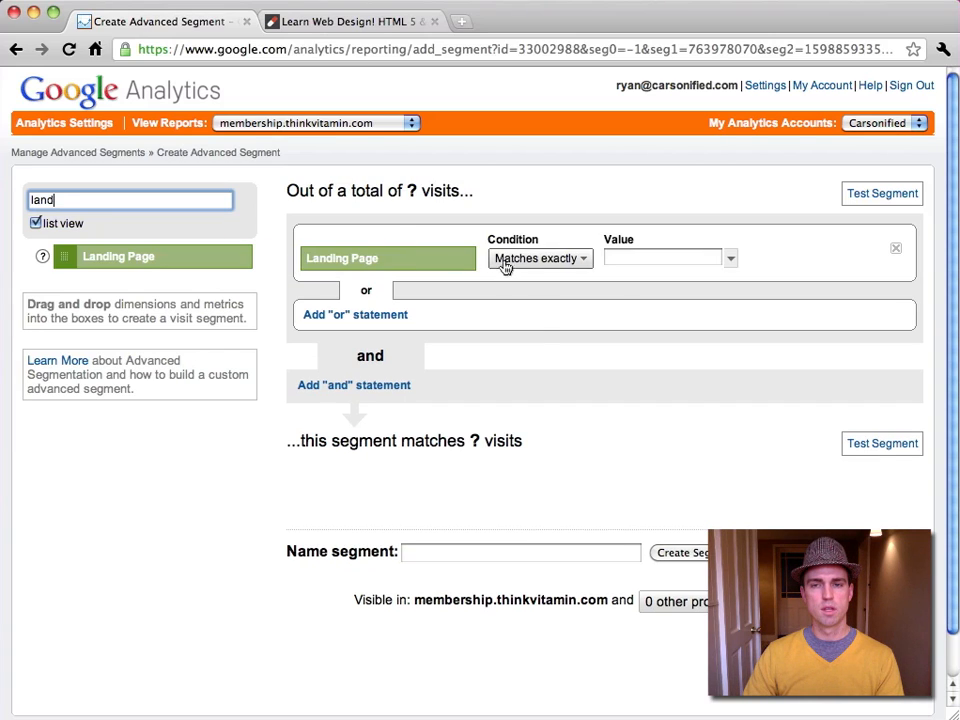
{"action": "left_click", "coordinate": [540, 258]}
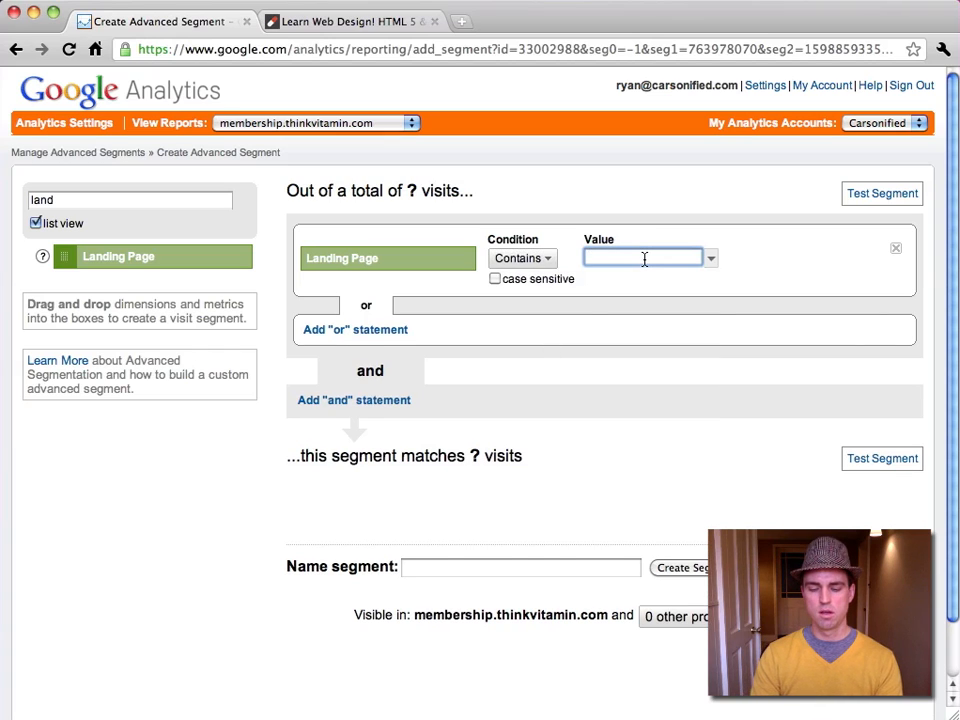
{"action": "type", "text": "cid-"}
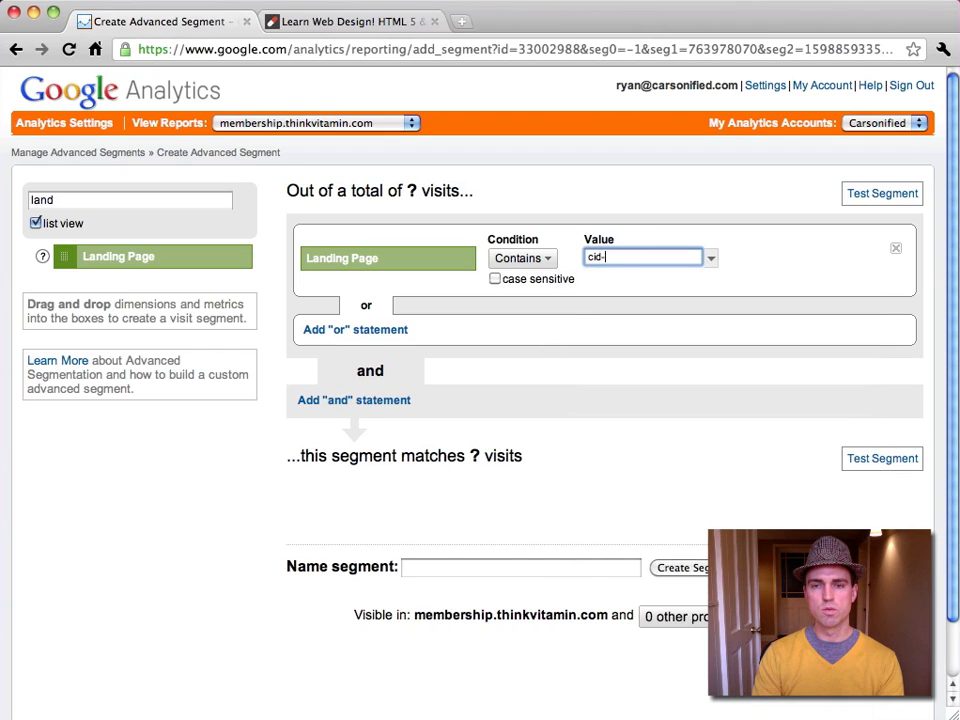
{"action": "type", "text": "106"}
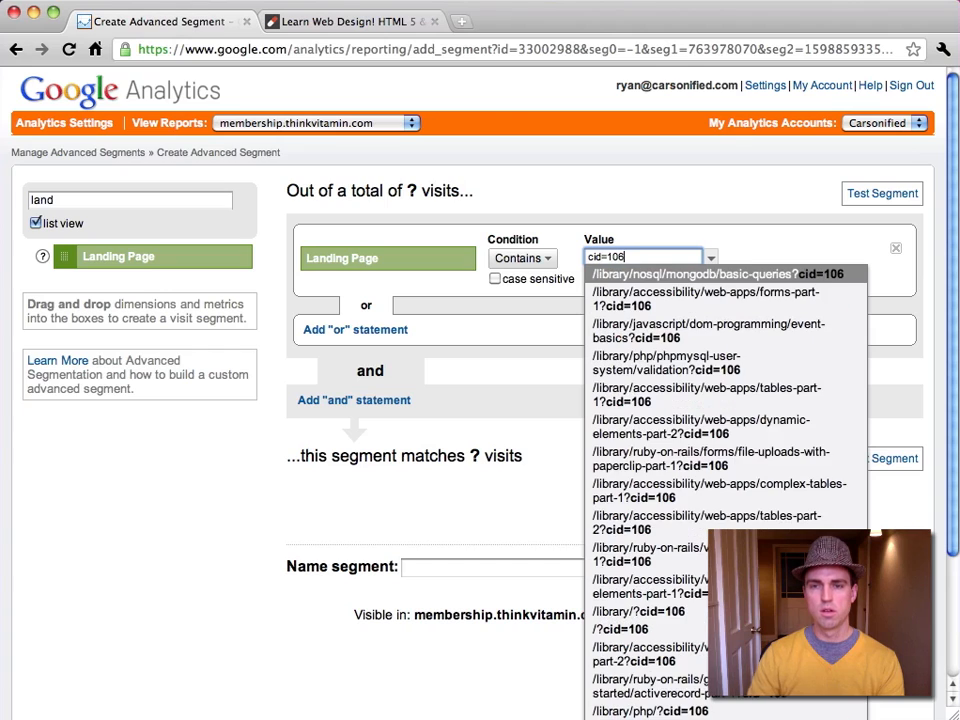
{"action": "mouse_move", "coordinate": [820, 248]}
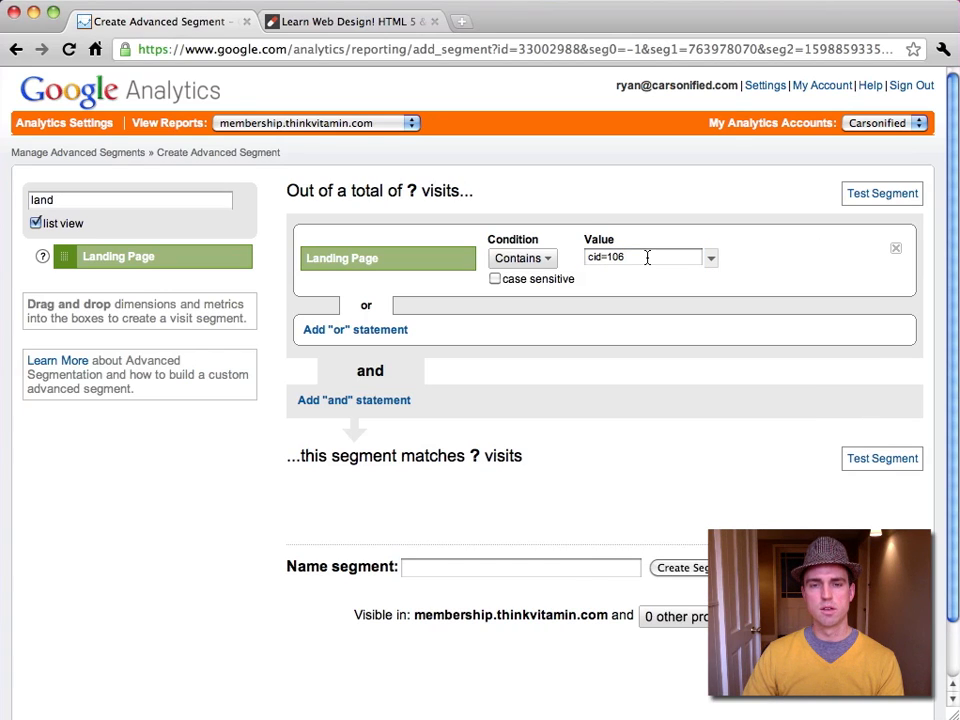
Name the segment CID 106 (Free Videos).
{"action": "type", "text": "CID"}
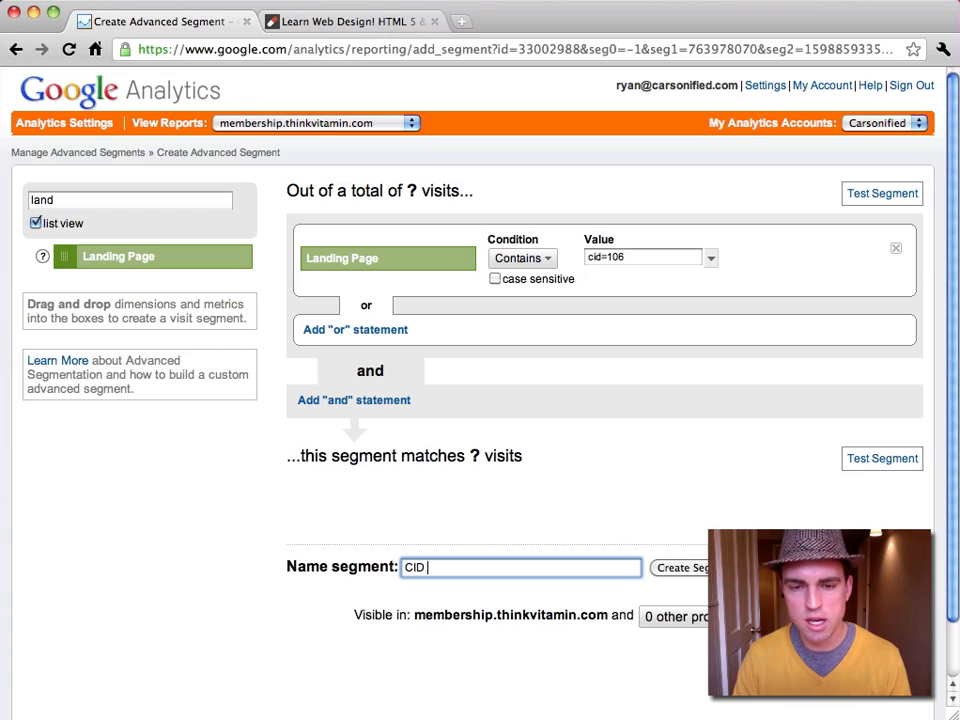
{"action": "type", "text": "106 ("}
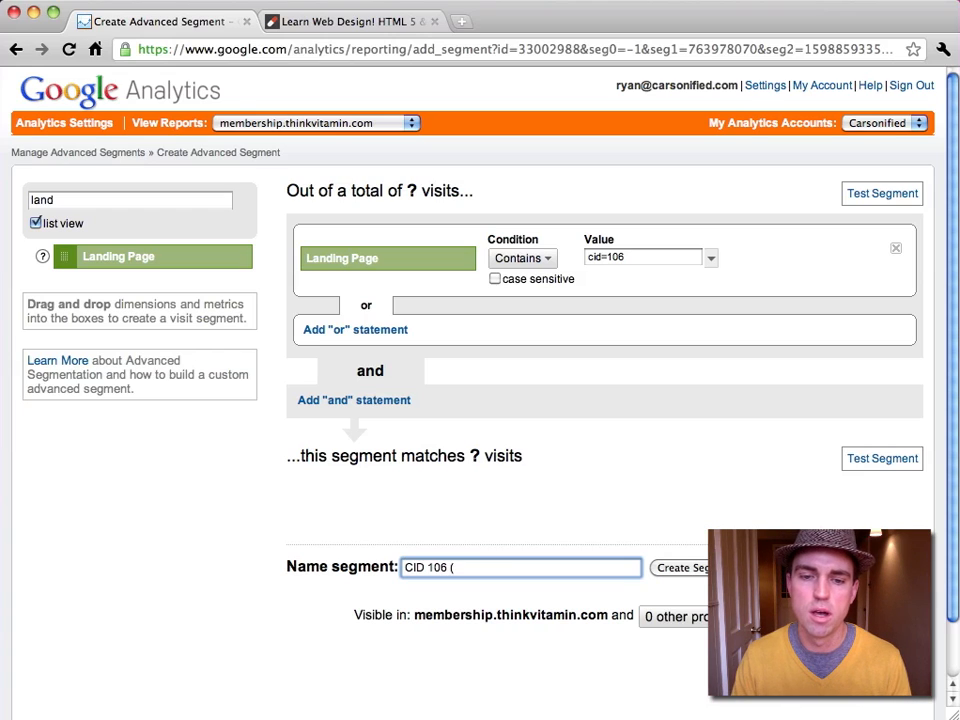
{"action": "type", "text": "Fr"}
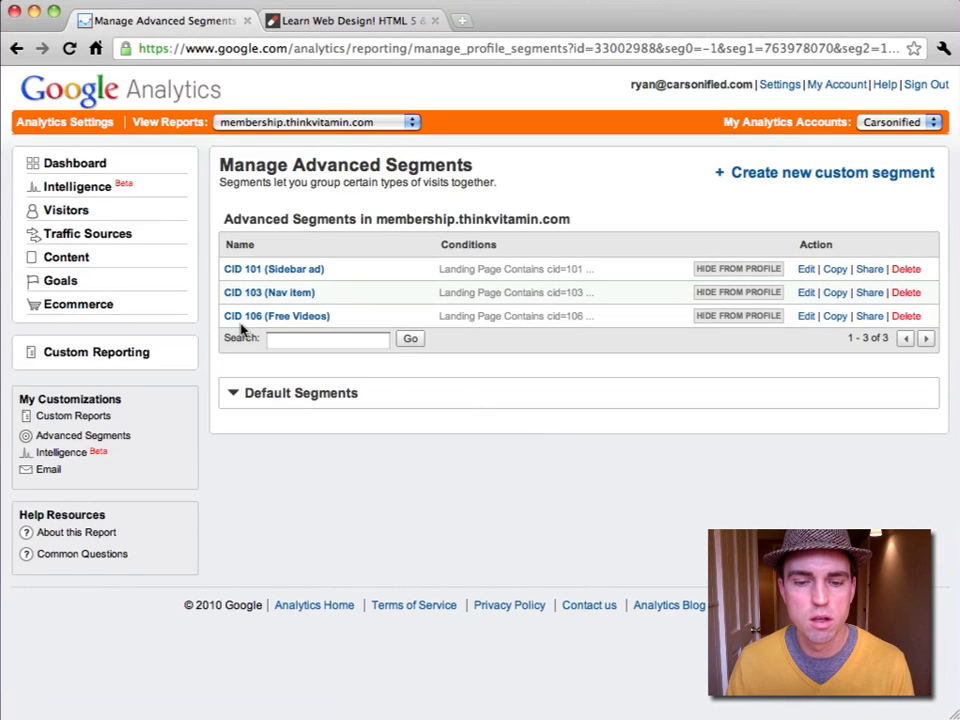
{"action": "mouse_move", "coordinate": [276, 316]}
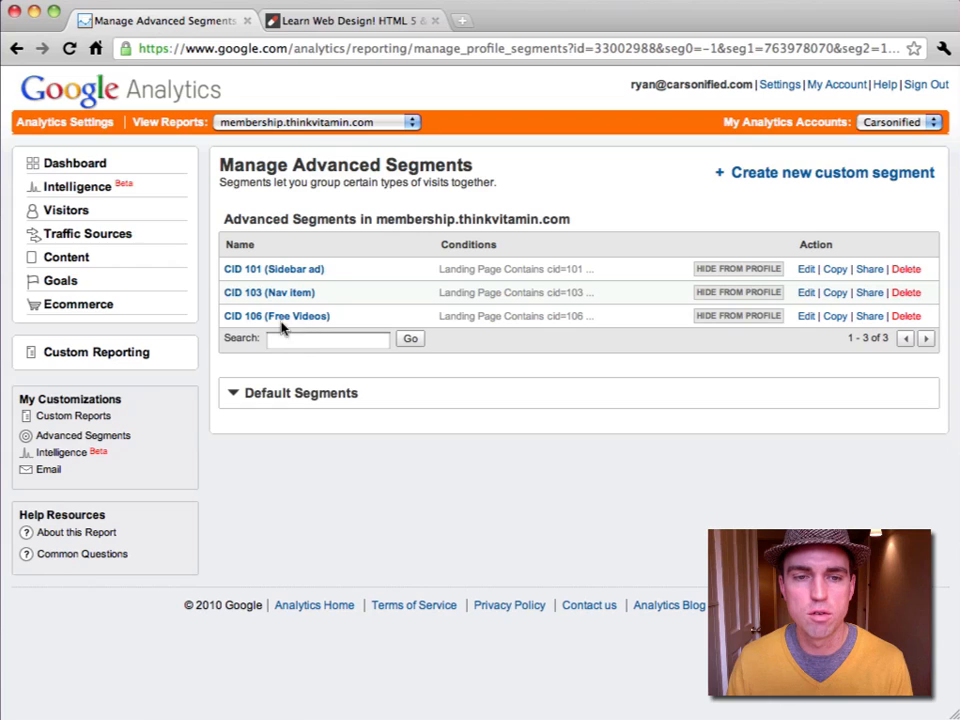
{"action": "mouse_move", "coordinate": [276, 316]}
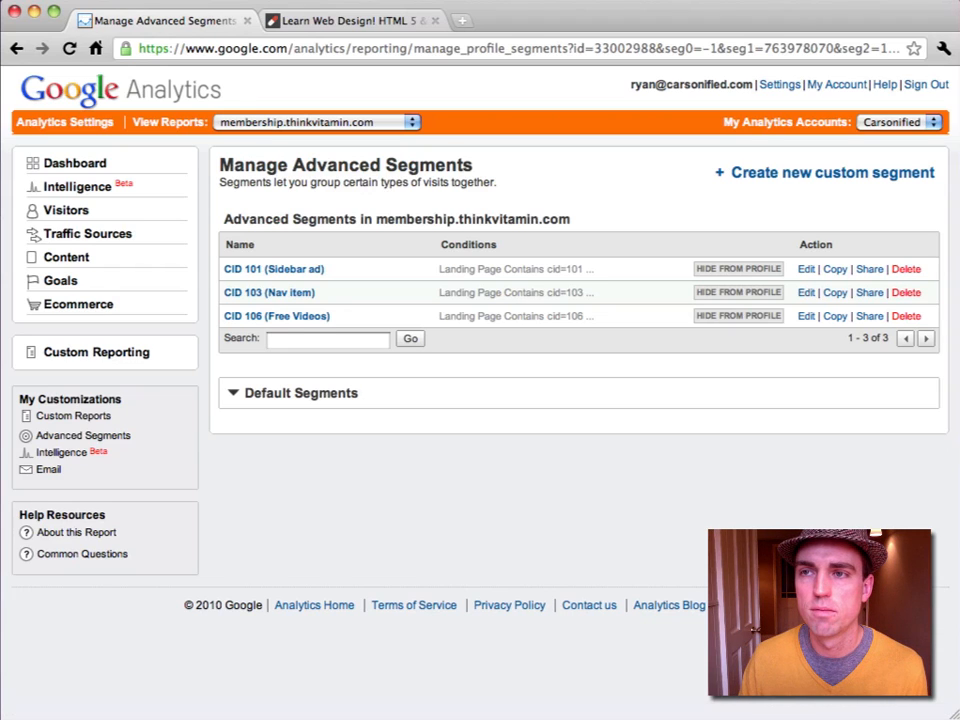
{"action": "mouse_move", "coordinate": [284, 312]}
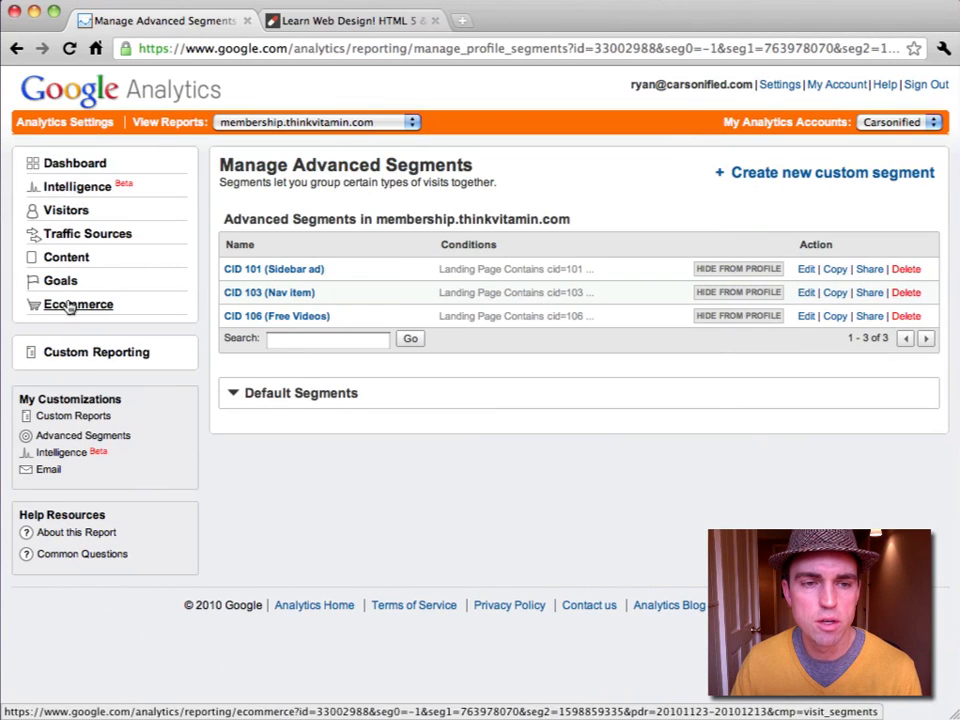
Add CID 106 (Free Videos) to the Ecommerce Overview comparison alongside All Visits, CID 101 and CID 103.
{"action": "left_click", "coordinate": [78, 304]}
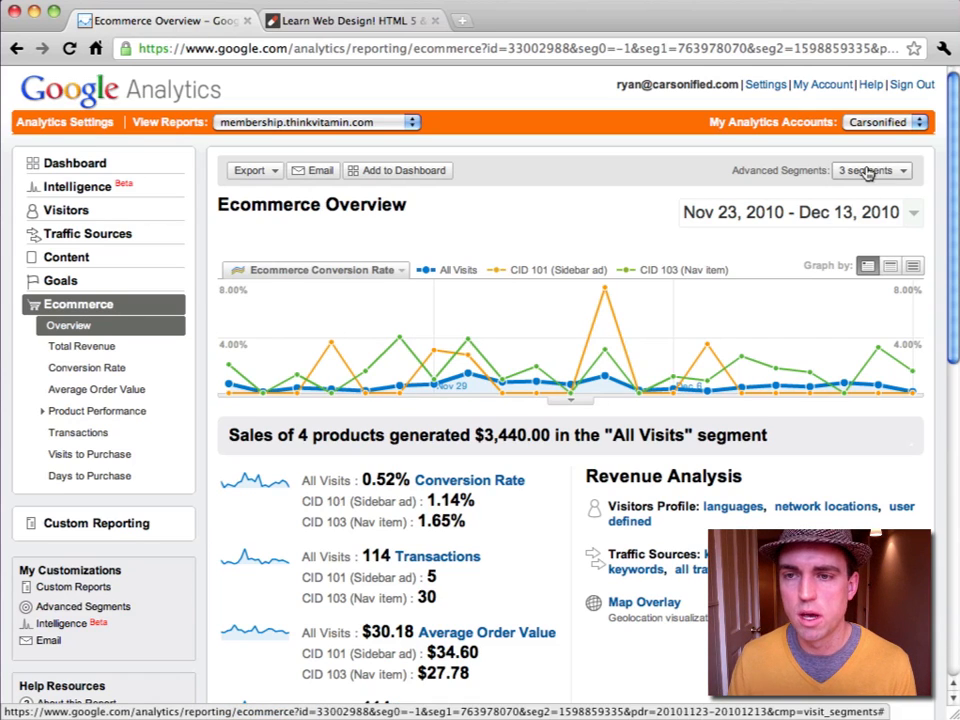
{"action": "left_click", "coordinate": [866, 170]}
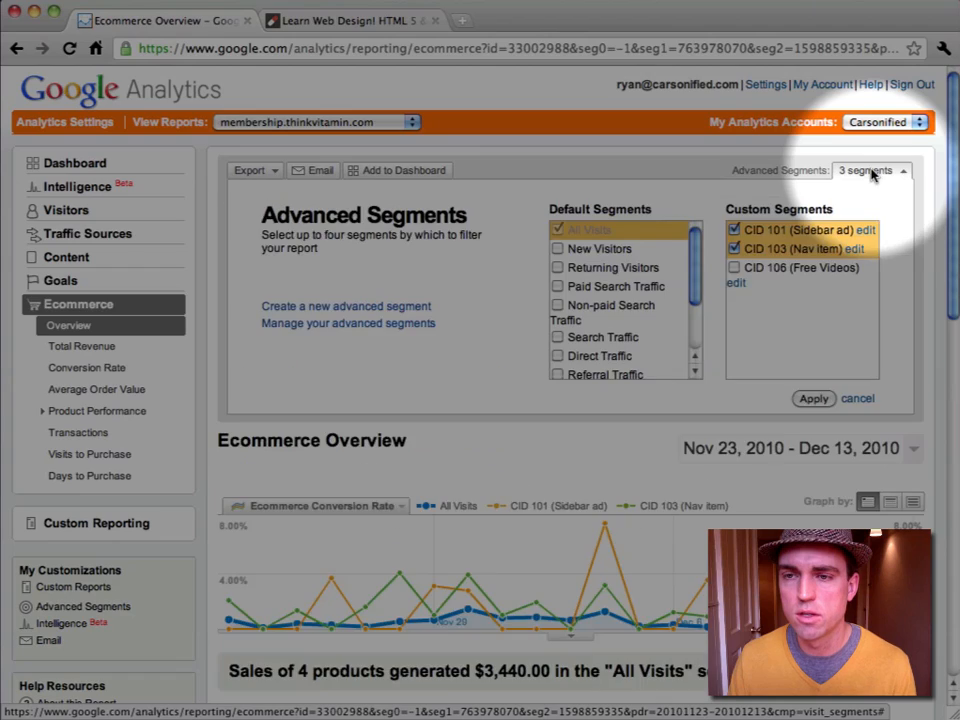
{"action": "left_click", "coordinate": [736, 268]}
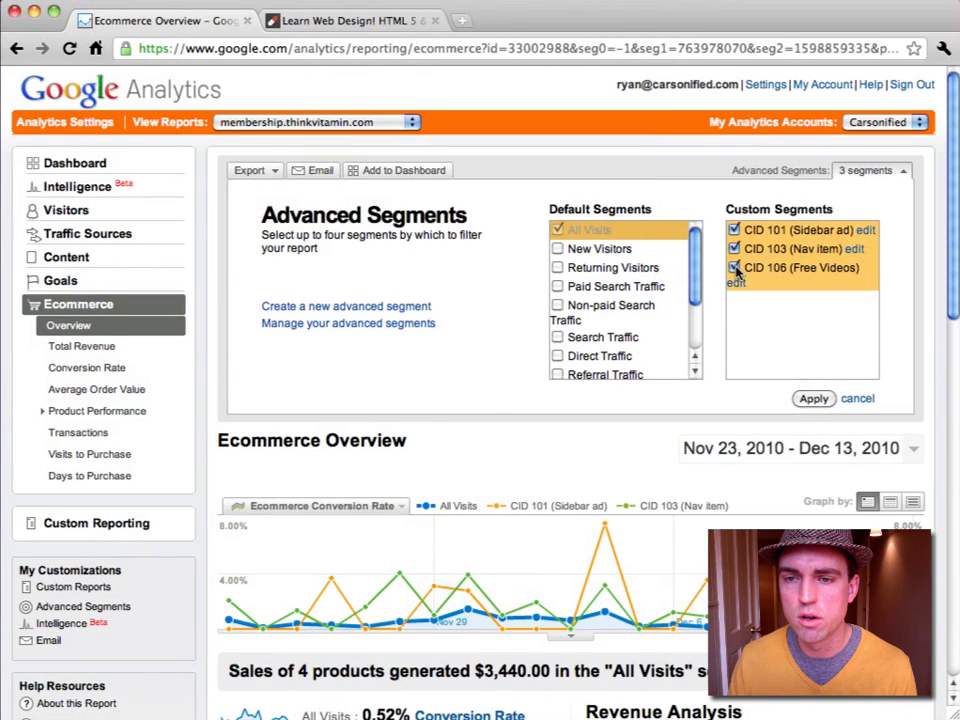
{"action": "left_click", "coordinate": [812, 398]}
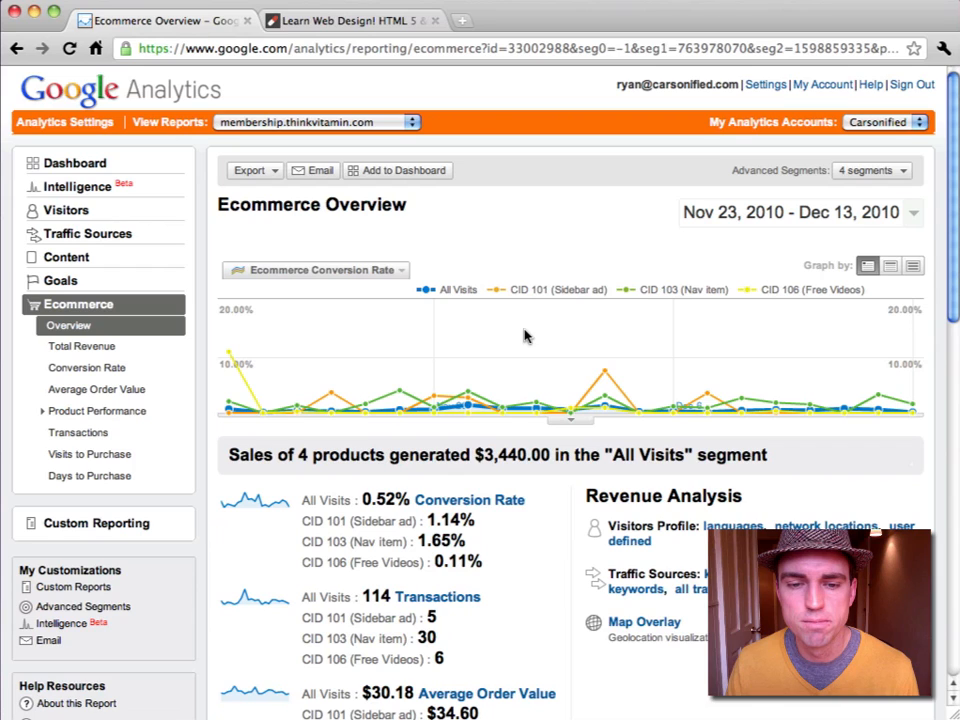
{"action": "mouse_move", "coordinate": [612, 434]}
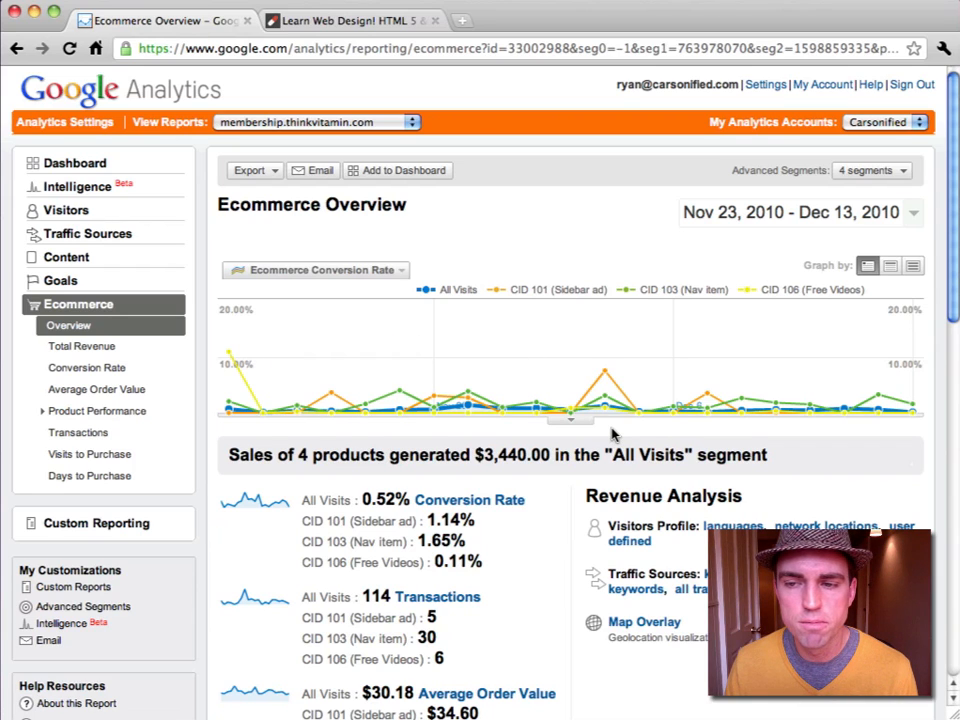
{"action": "scroll", "scroll_direction": "down", "scroll_amount": 3}
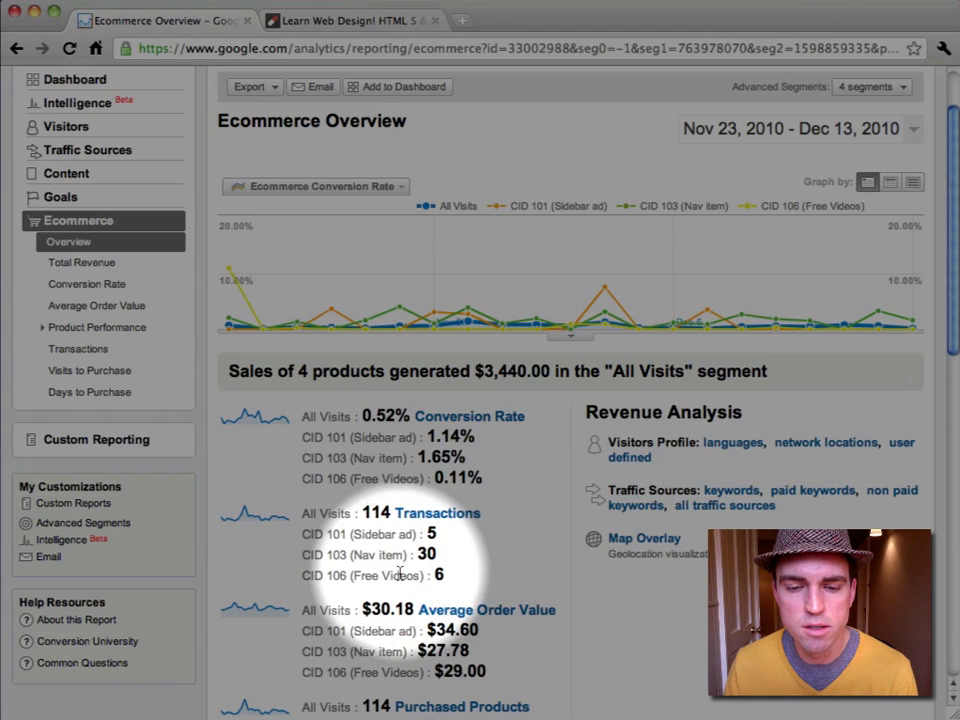
{"action": "scroll", "scroll_direction": "down", "scroll_amount": 3}
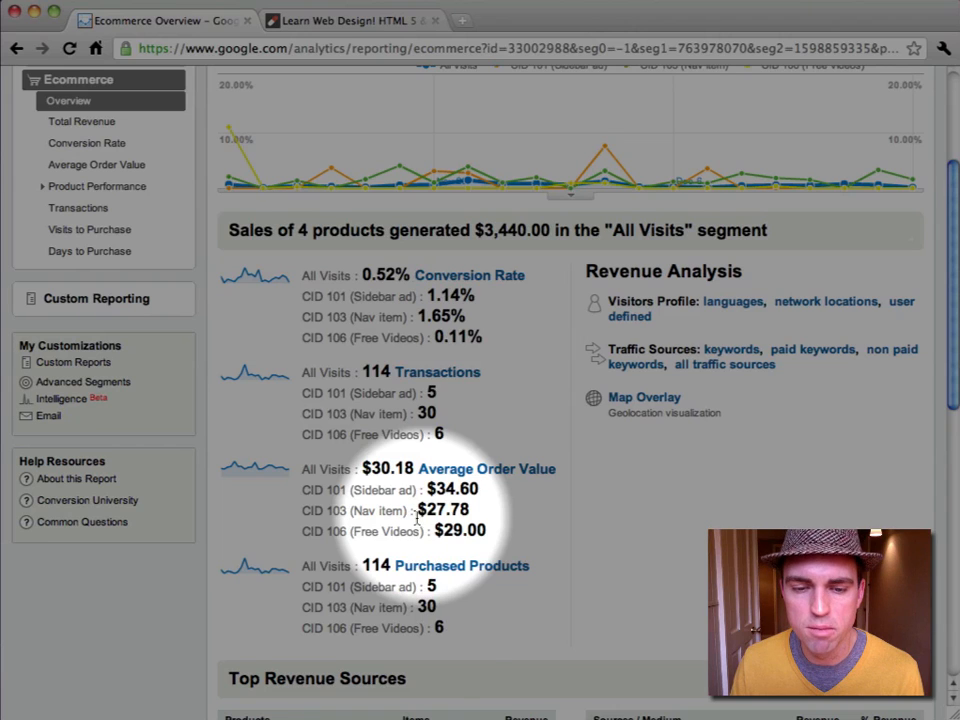
{"action": "mouse_move", "coordinate": [390, 600]}
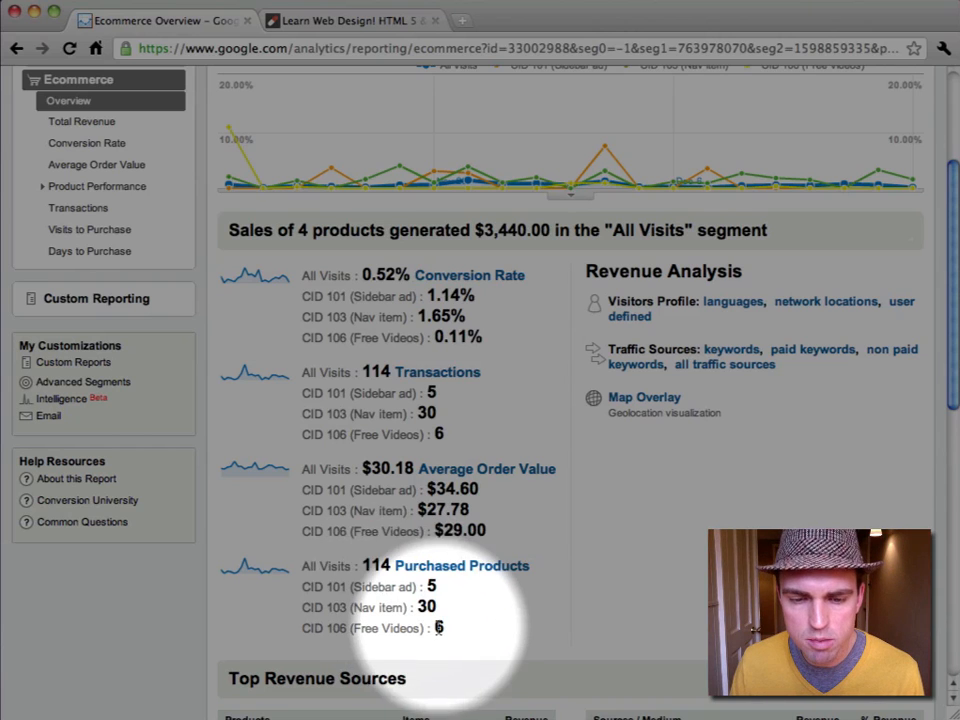
{"action": "scroll", "scroll_direction": "up", "scroll_amount": 3}
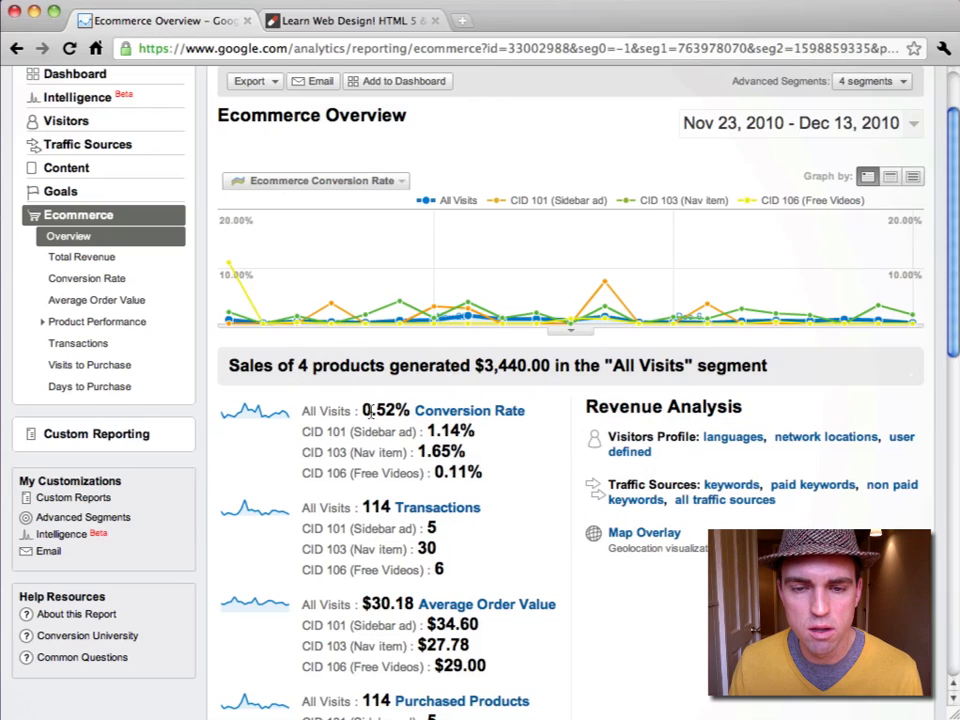
{"action": "mouse_move", "coordinate": [322, 402]}
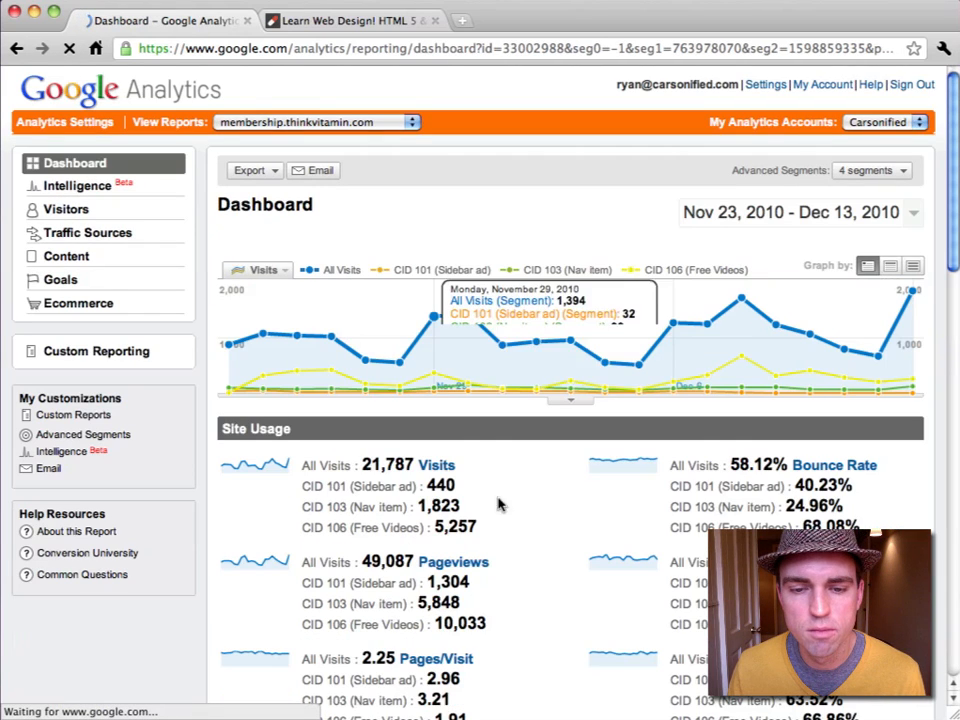
{"action": "mouse_move", "coordinate": [516, 510]}
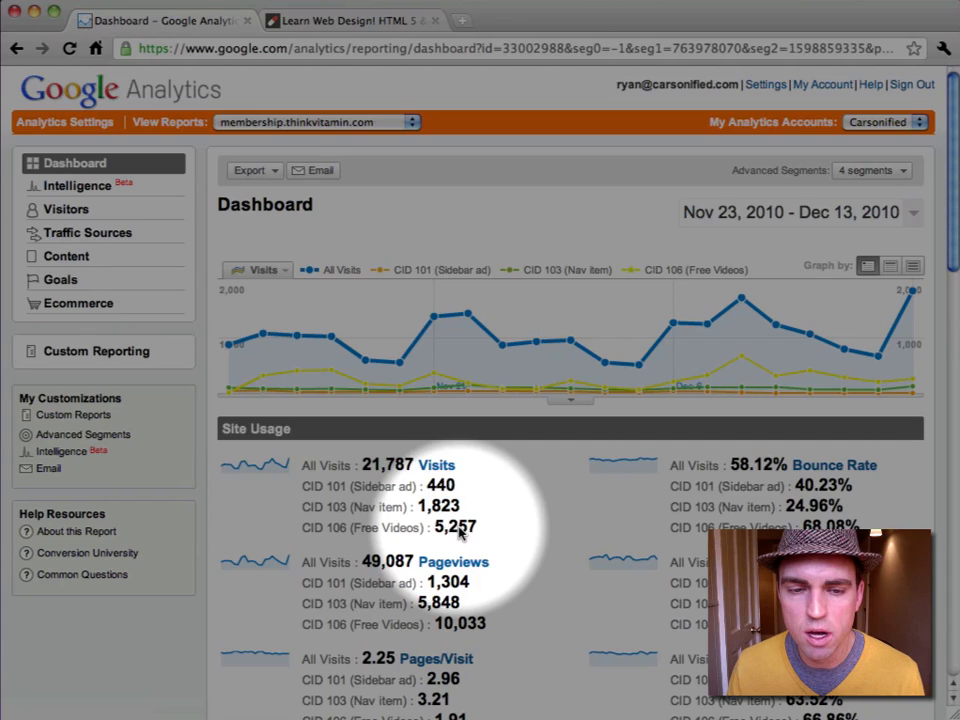
Scroll down the Dashboard's Site Usage section to view visits, pageviews and bounce rate per segment.
{"action": "scroll", "scroll_direction": "down", "scroll_amount": 3}
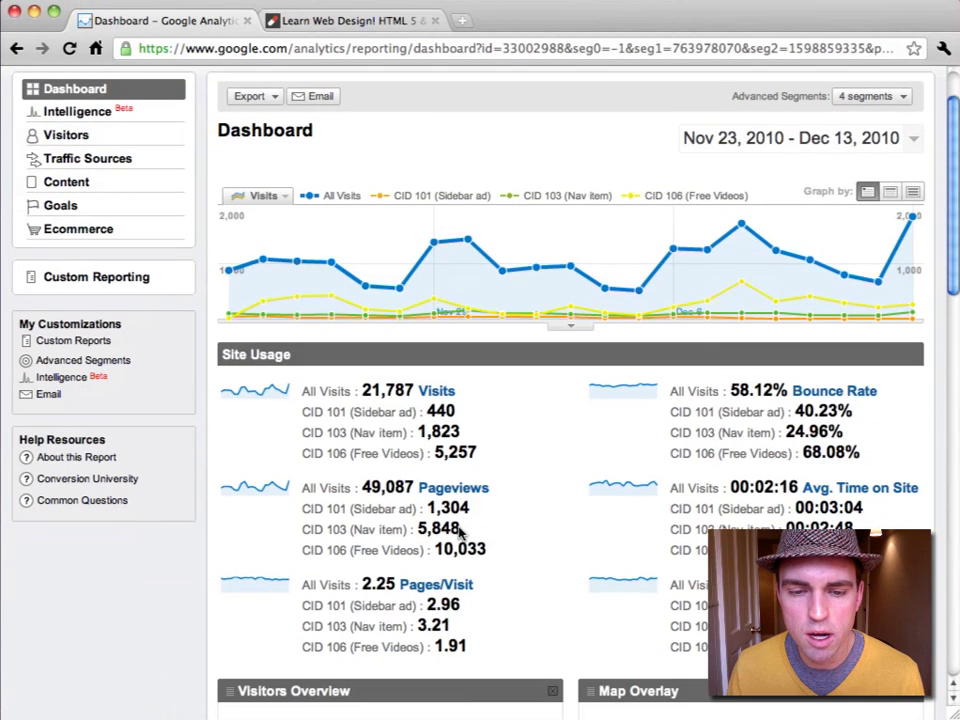
{"action": "scroll", "scroll_direction": "down", "scroll_amount": 3}
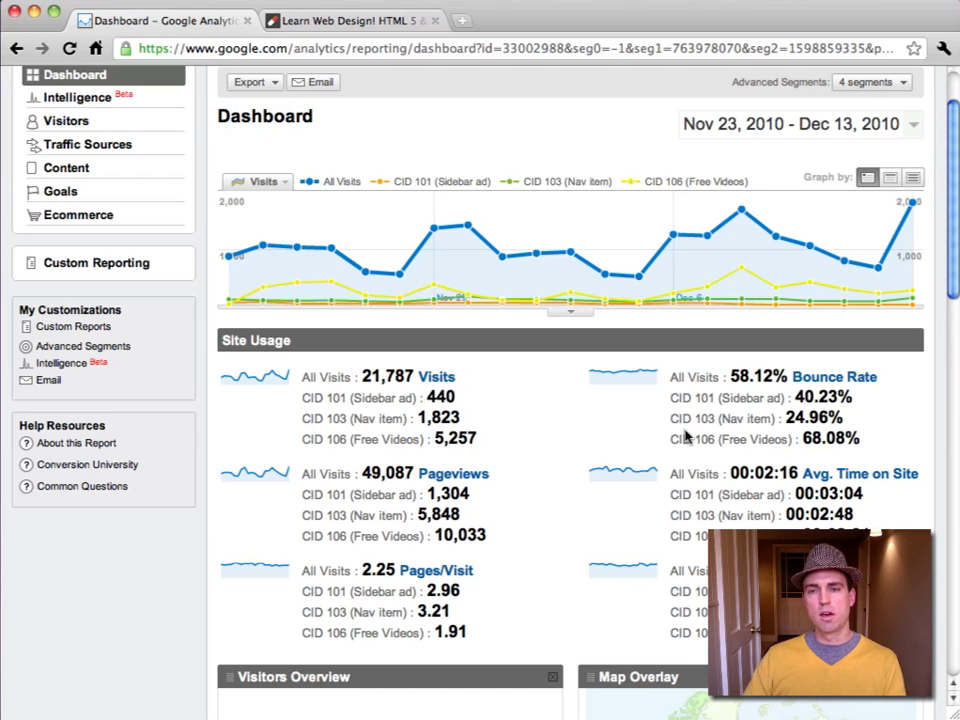
{"action": "mouse_move", "coordinate": [700, 370]}
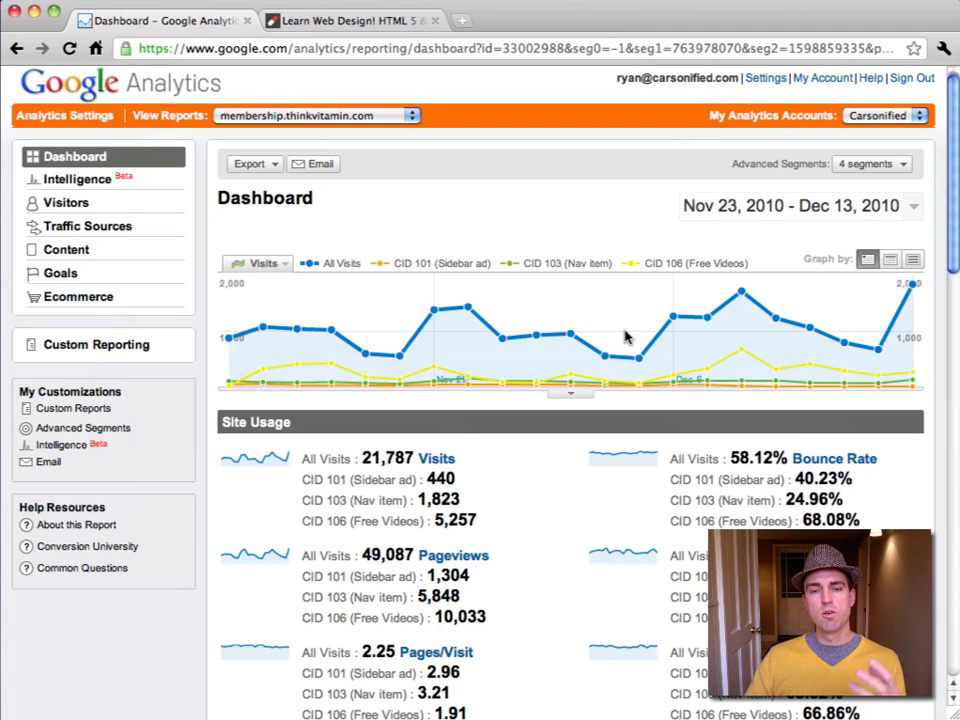
{"action": "mouse_move", "coordinate": [432, 310]}
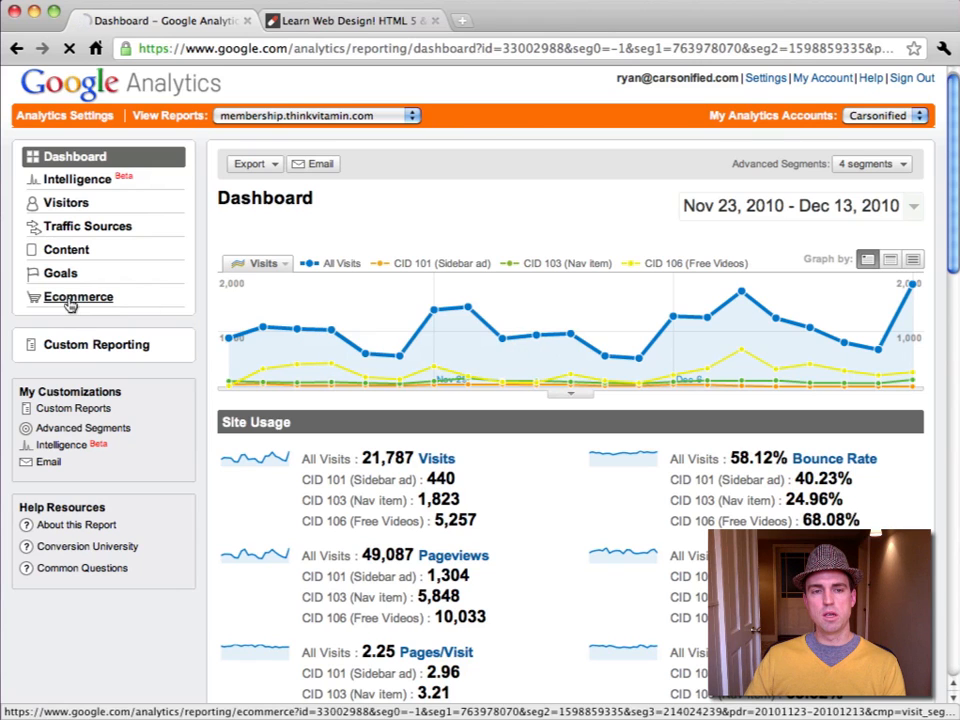
{"action": "left_click", "coordinate": [78, 296]}
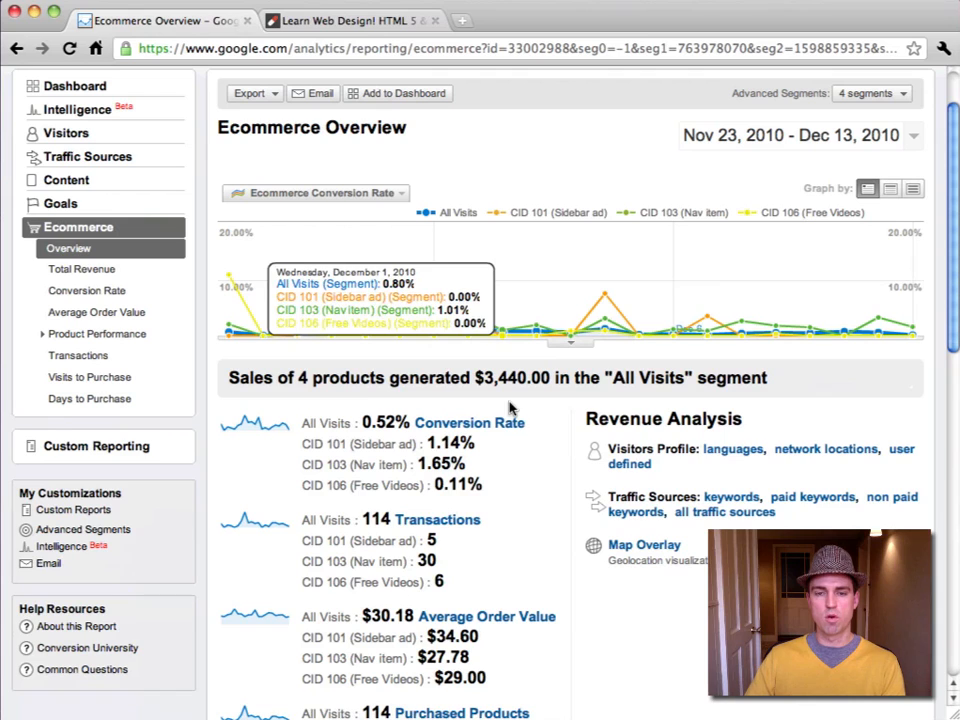
{"action": "scroll", "scroll_direction": "down", "scroll_amount": 3}
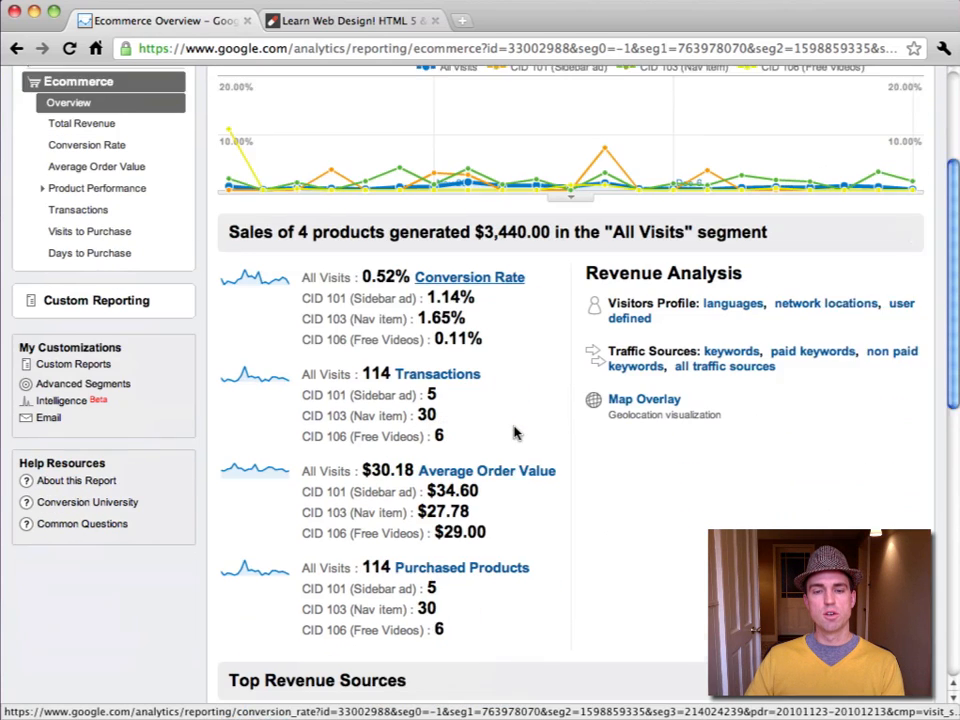
{"action": "scroll", "scroll_direction": "down", "scroll_amount": 3}
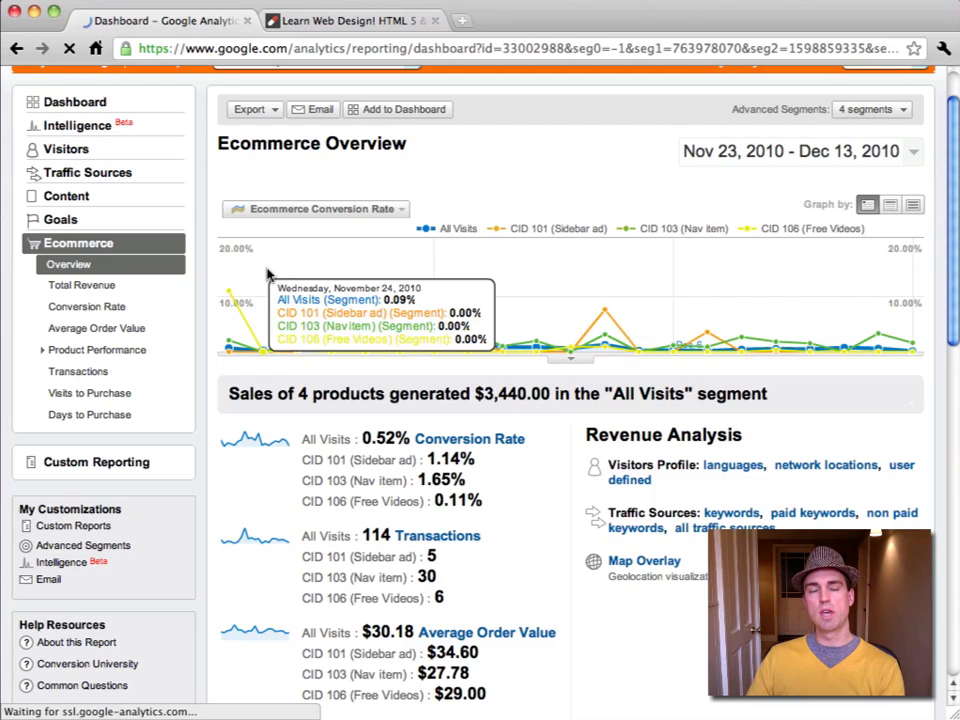
{"action": "left_click", "coordinate": [74, 100]}
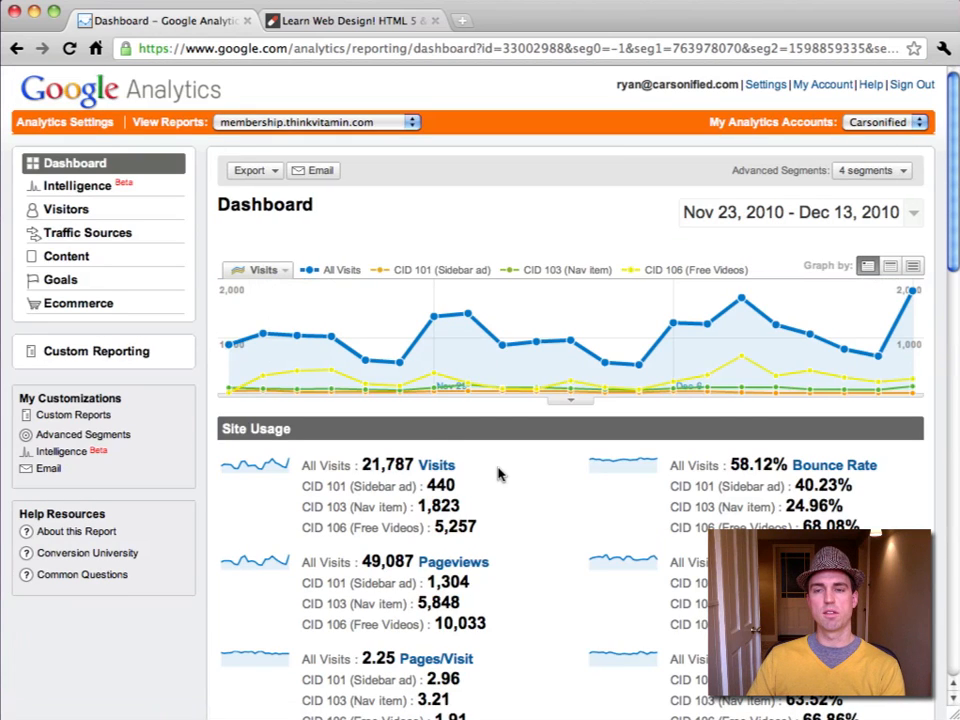